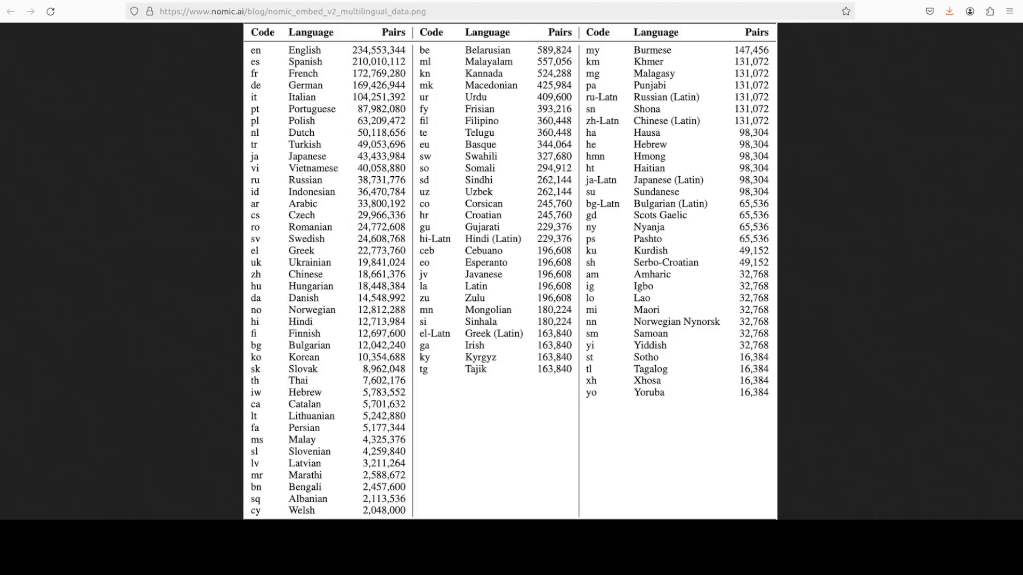
{"action": "mouse_move", "coordinate": [918, 369]}
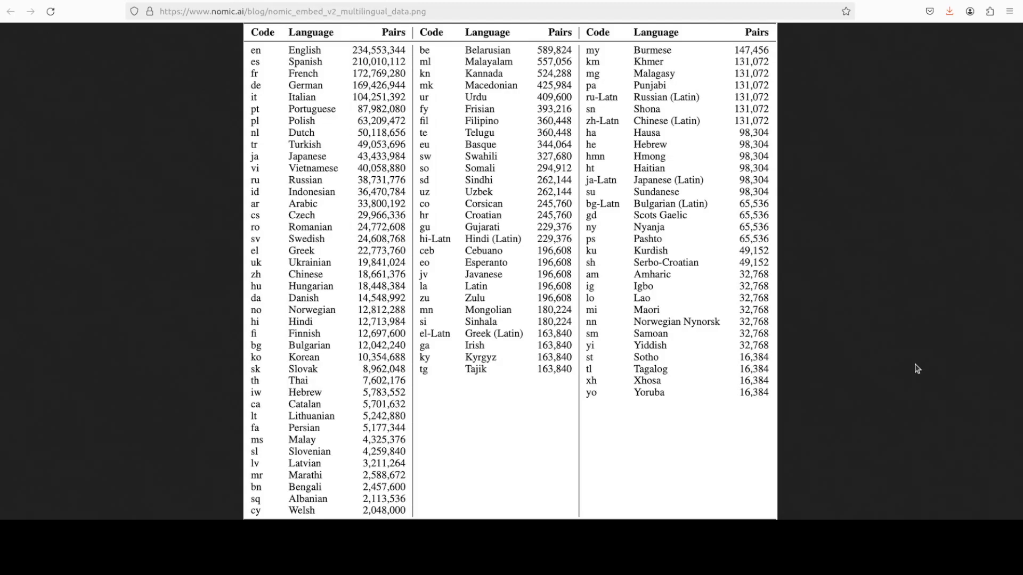
{"action": "mouse_move", "coordinate": [644, 326]}
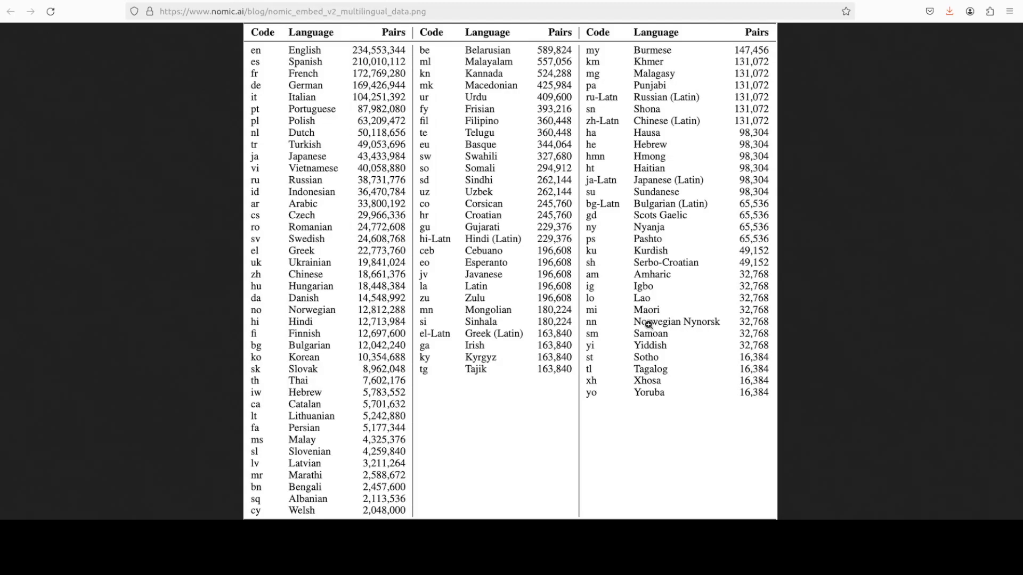
{"action": "mouse_move", "coordinate": [652, 246]}
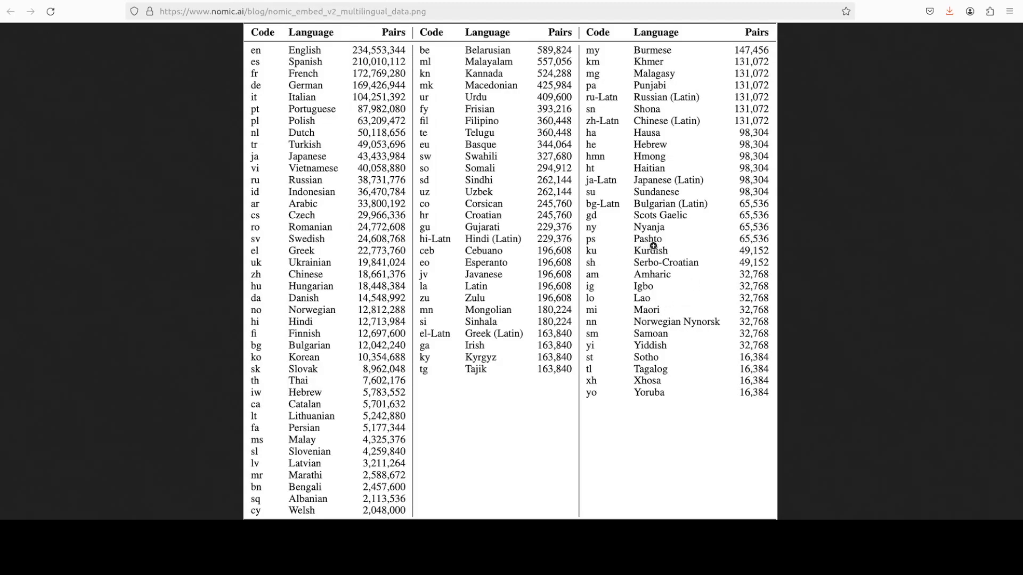
{"action": "mouse_move", "coordinate": [672, 250]}
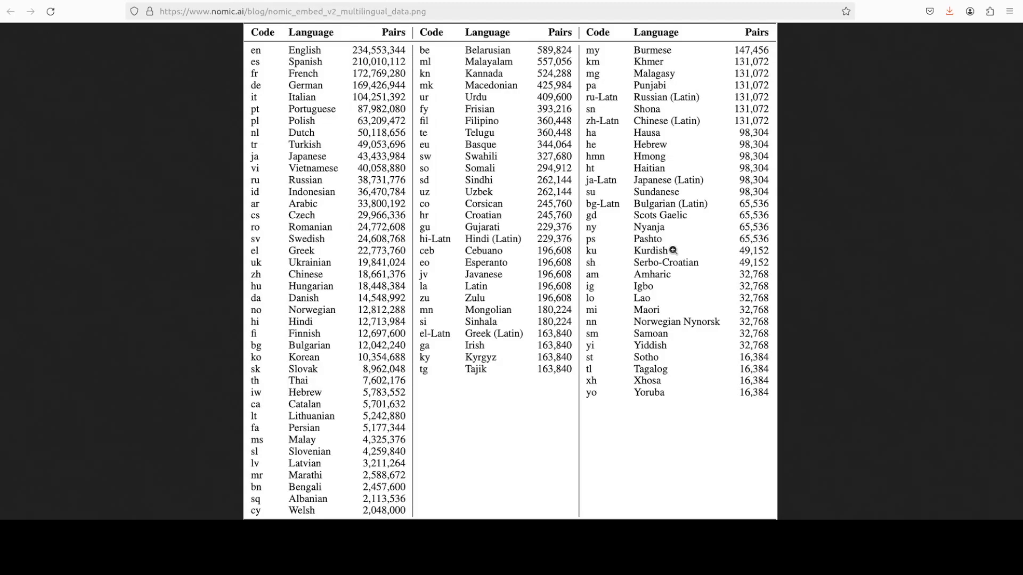
{"action": "mouse_move", "coordinate": [671, 244]}
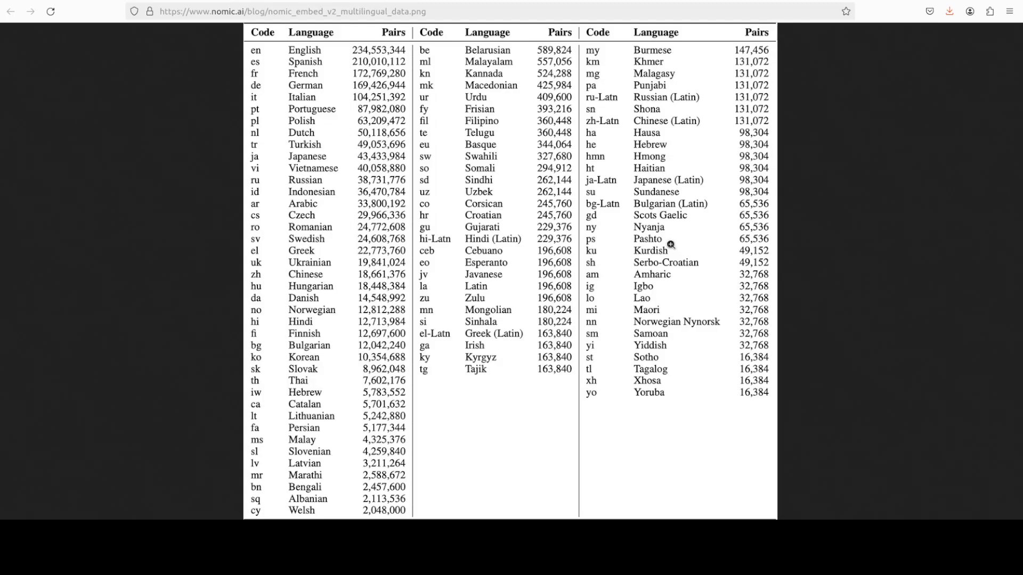
{"action": "mouse_move", "coordinate": [706, 275]}
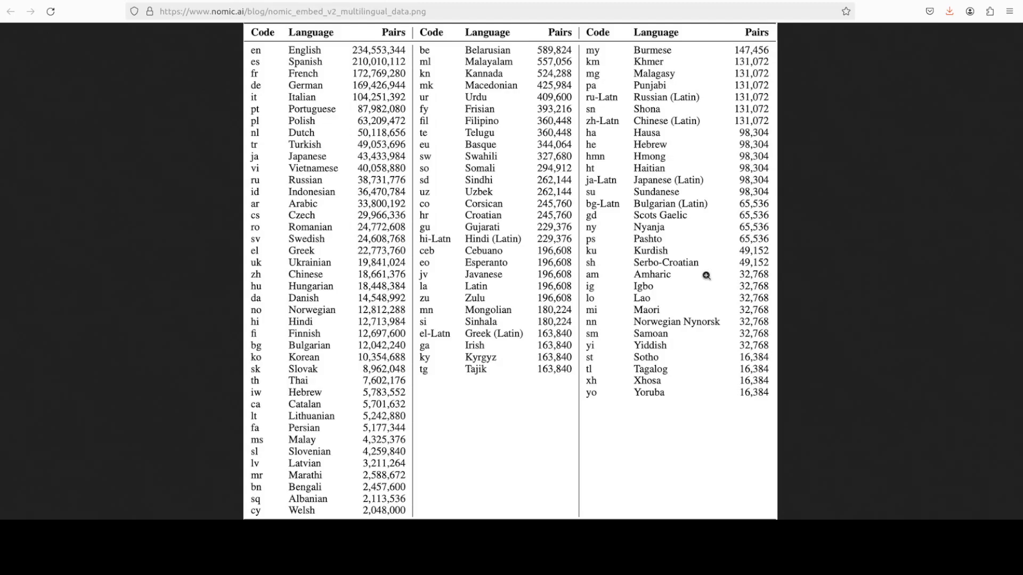
{"action": "mouse_move", "coordinate": [670, 329]}
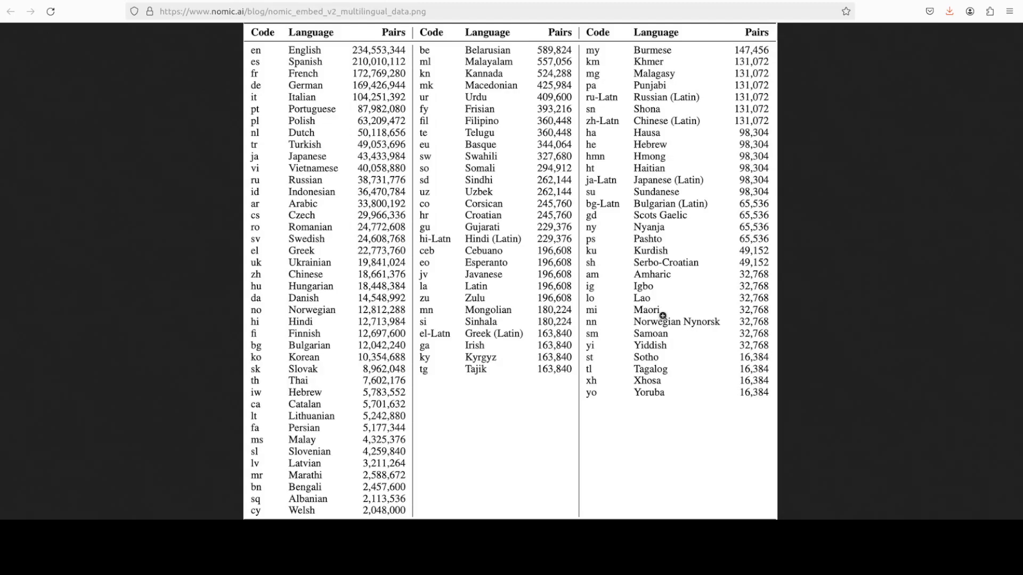
{"action": "mouse_move", "coordinate": [654, 451]}
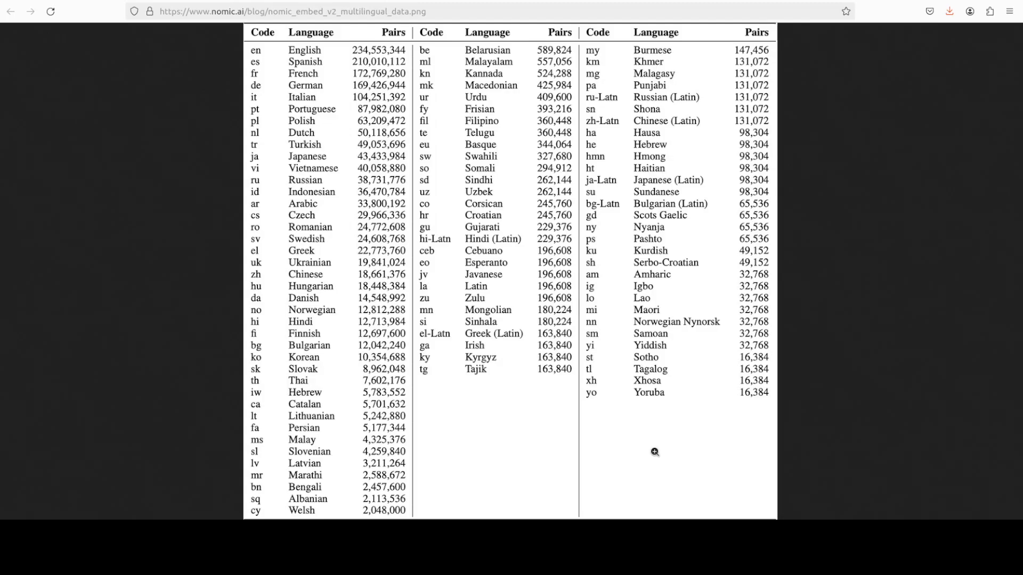
{"action": "mouse_move", "coordinate": [739, 353]}
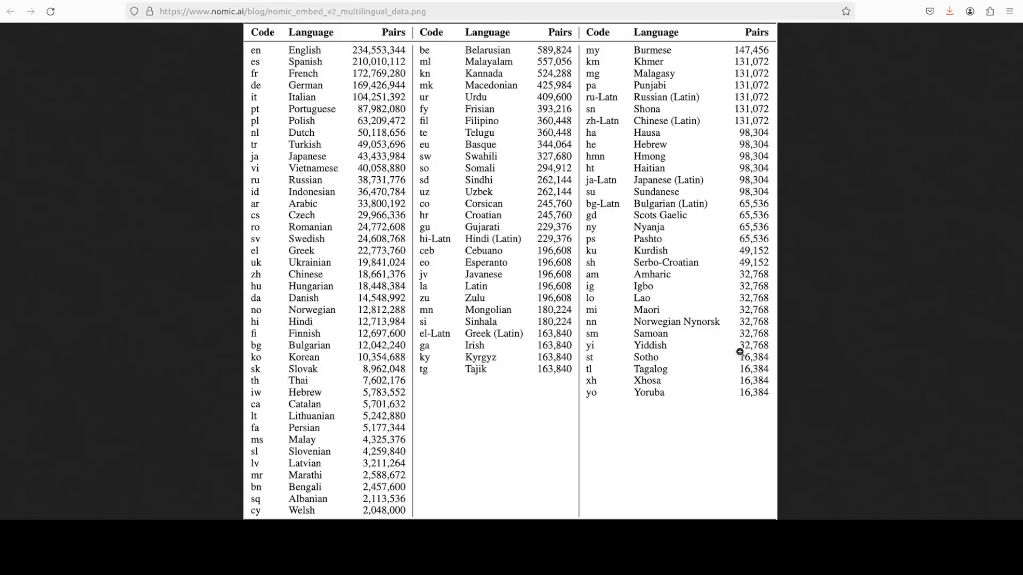
{"action": "mouse_move", "coordinate": [709, 376]}
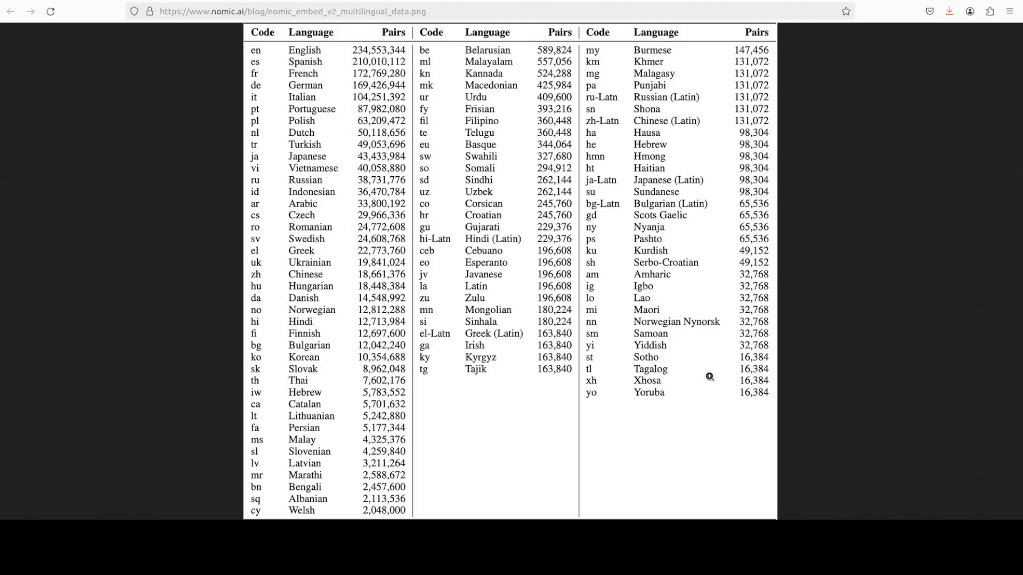
{"action": "mouse_move", "coordinate": [310, 339]}
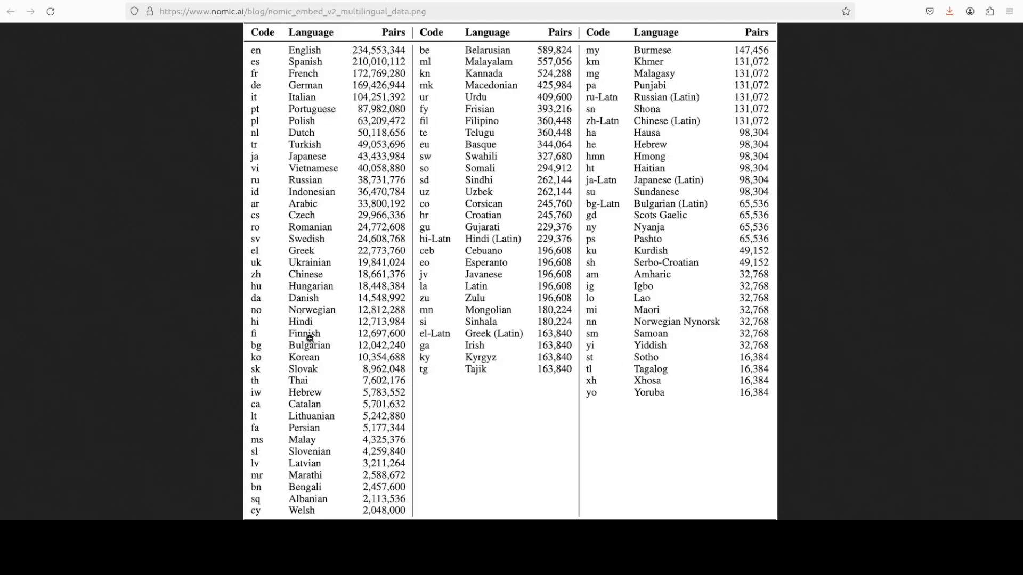
{"action": "mouse_move", "coordinate": [281, 208]}
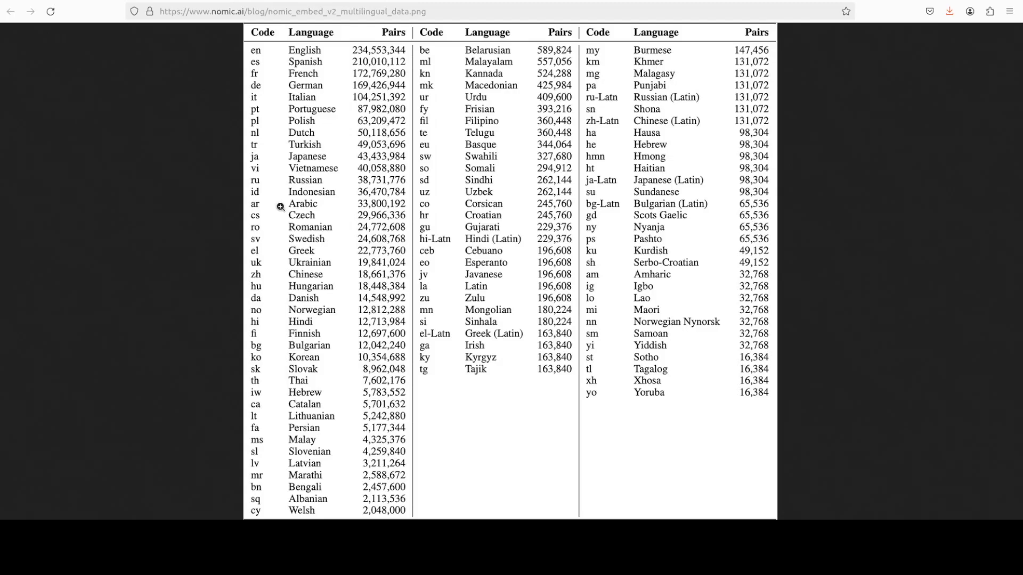
{"action": "mouse_move", "coordinate": [303, 277]}
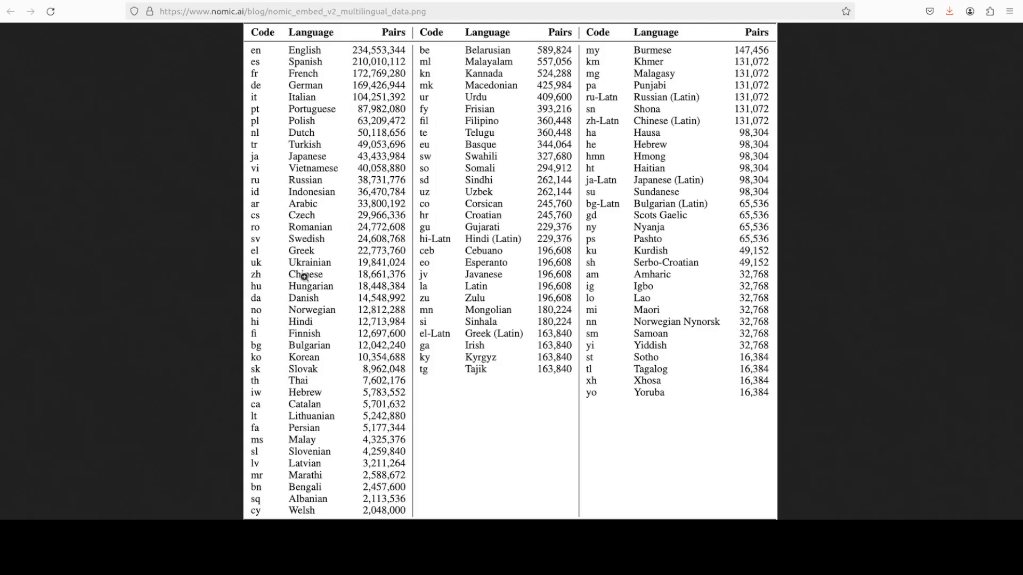
{"action": "mouse_move", "coordinate": [320, 247]}
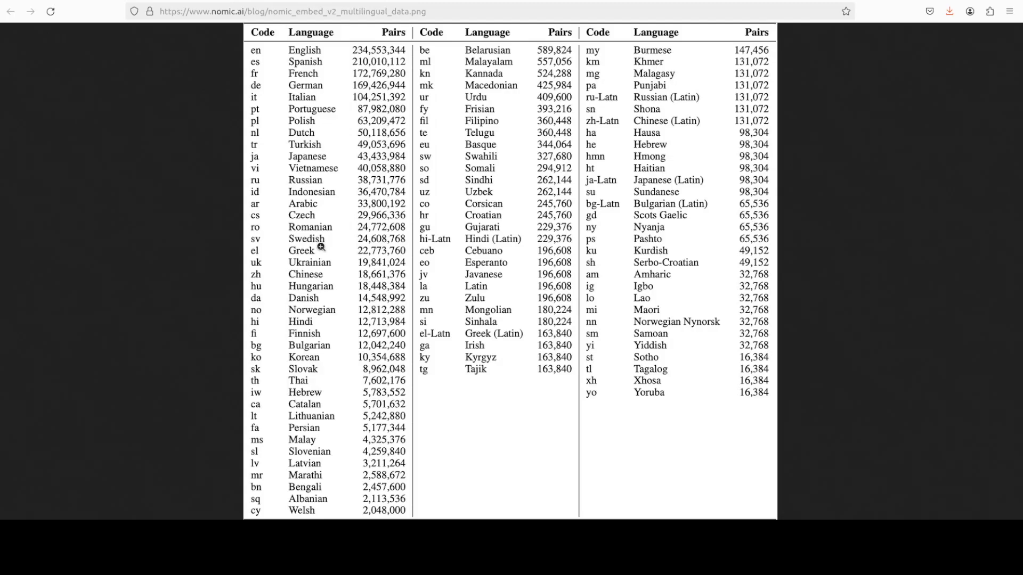
{"action": "mouse_move", "coordinate": [497, 266]}
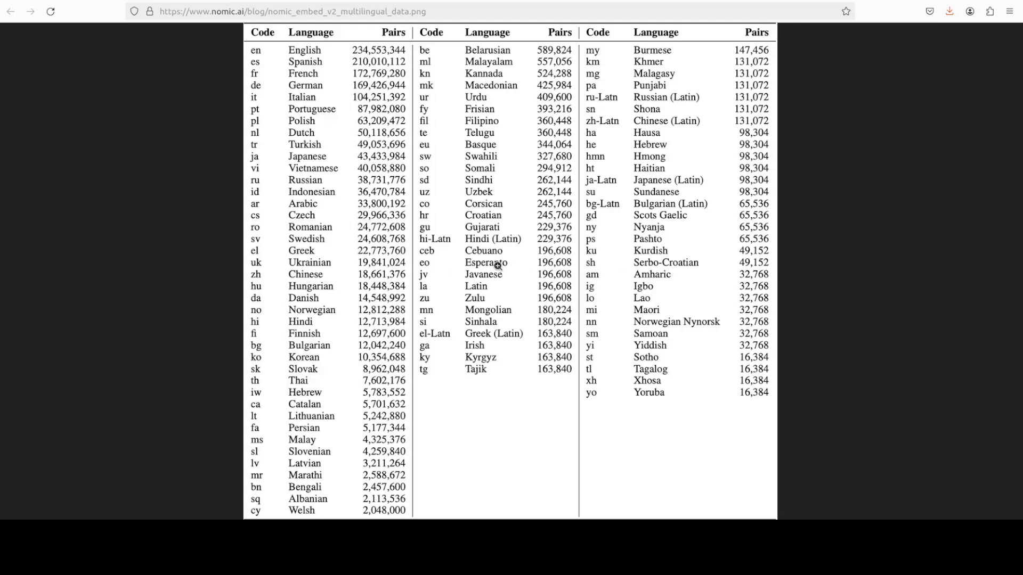
{"action": "mouse_move", "coordinate": [477, 191]}
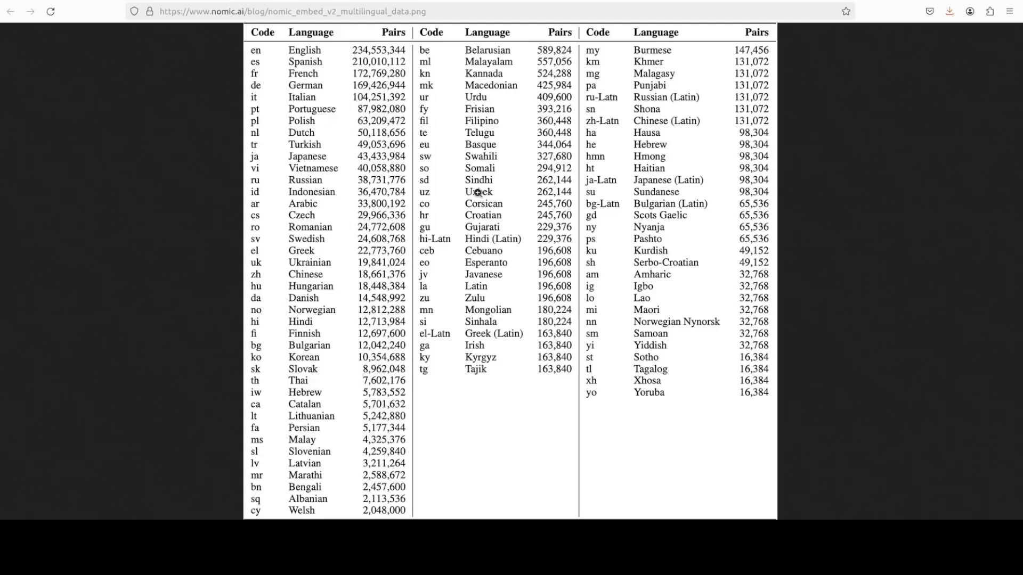
{"action": "mouse_move", "coordinate": [493, 181]}
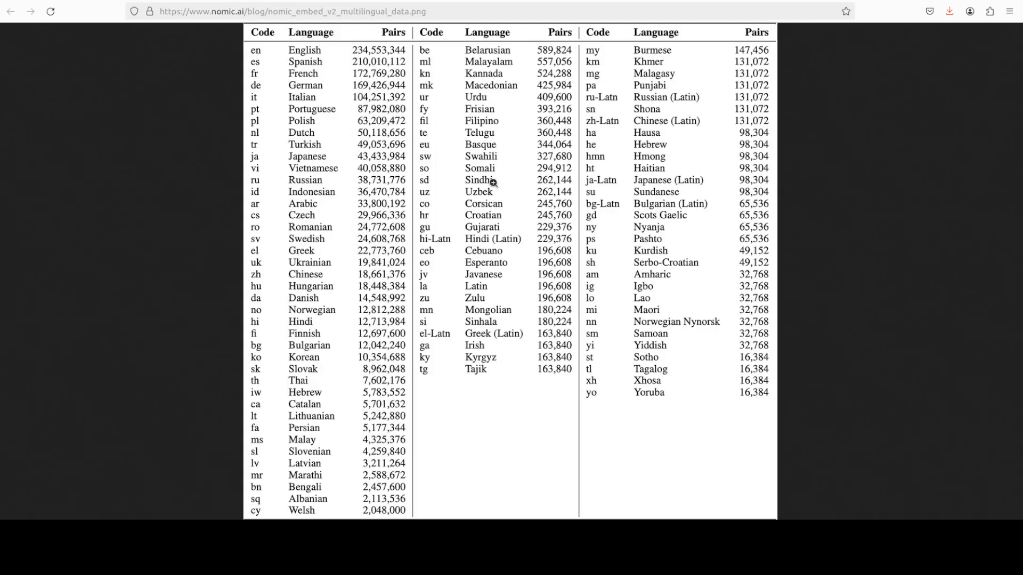
{"action": "mouse_move", "coordinate": [500, 363]}
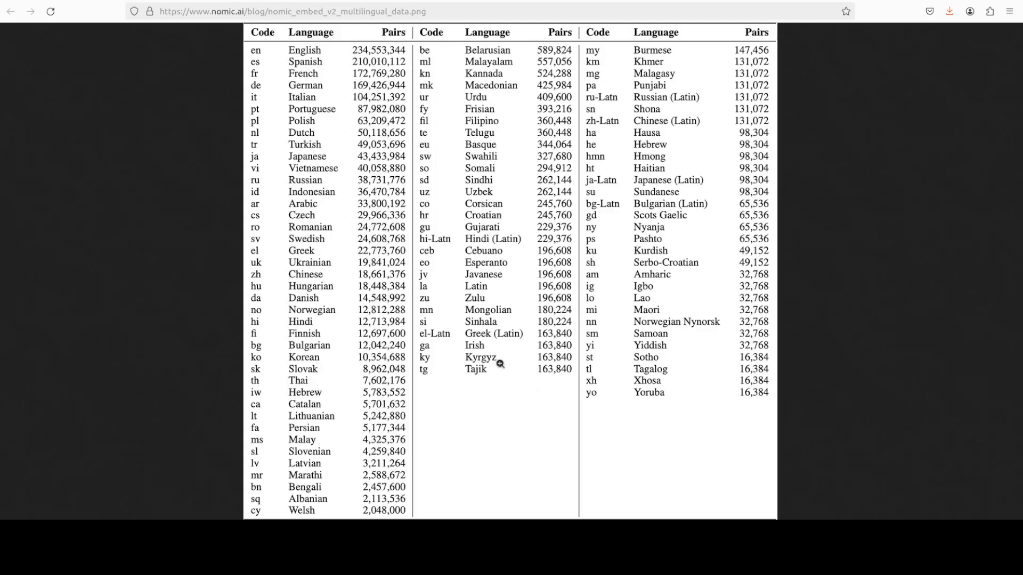
{"action": "mouse_move", "coordinate": [417, 357]}
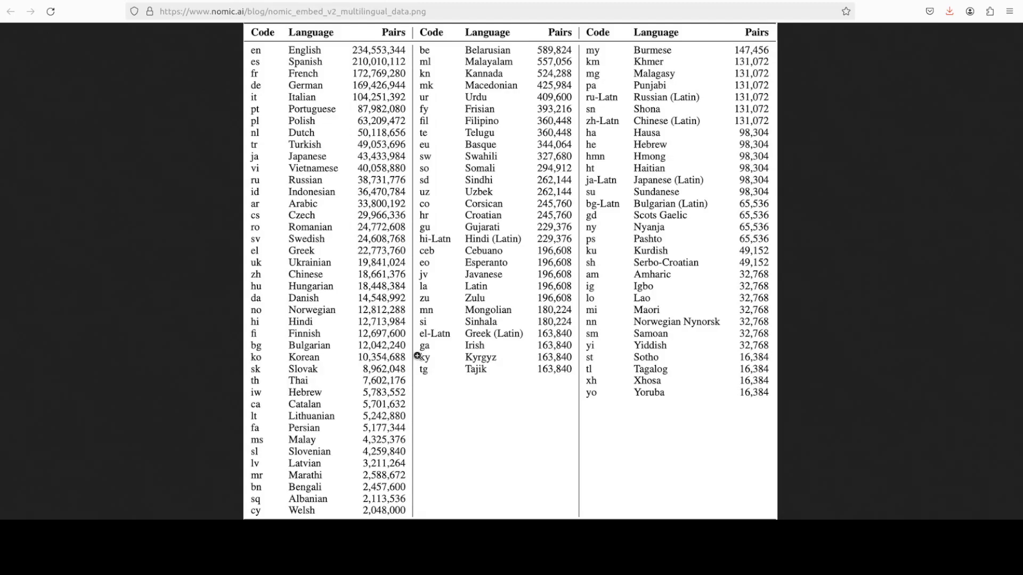
{"action": "mouse_move", "coordinate": [512, 207]}
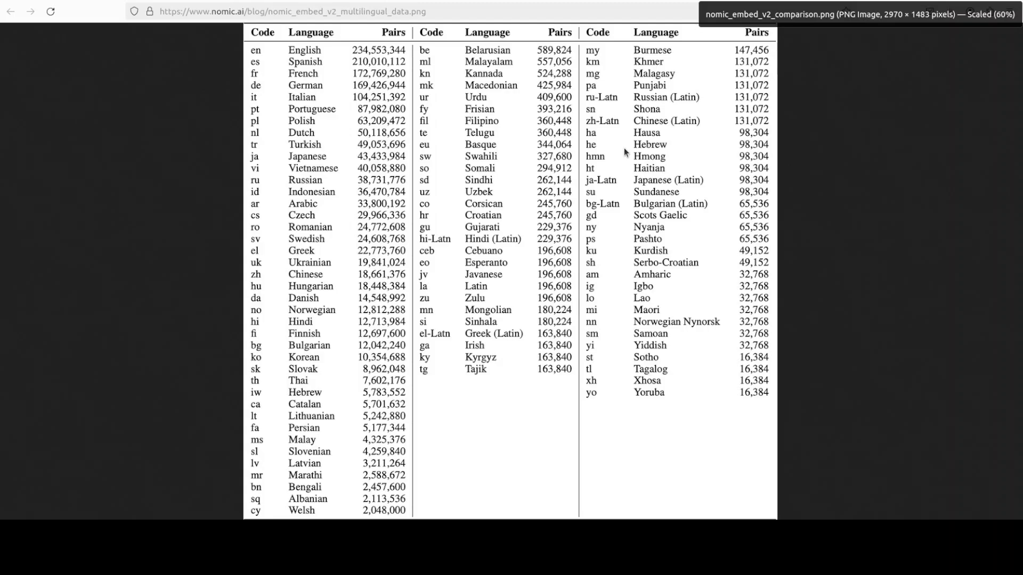
{"action": "mouse_move", "coordinate": [546, 211]}
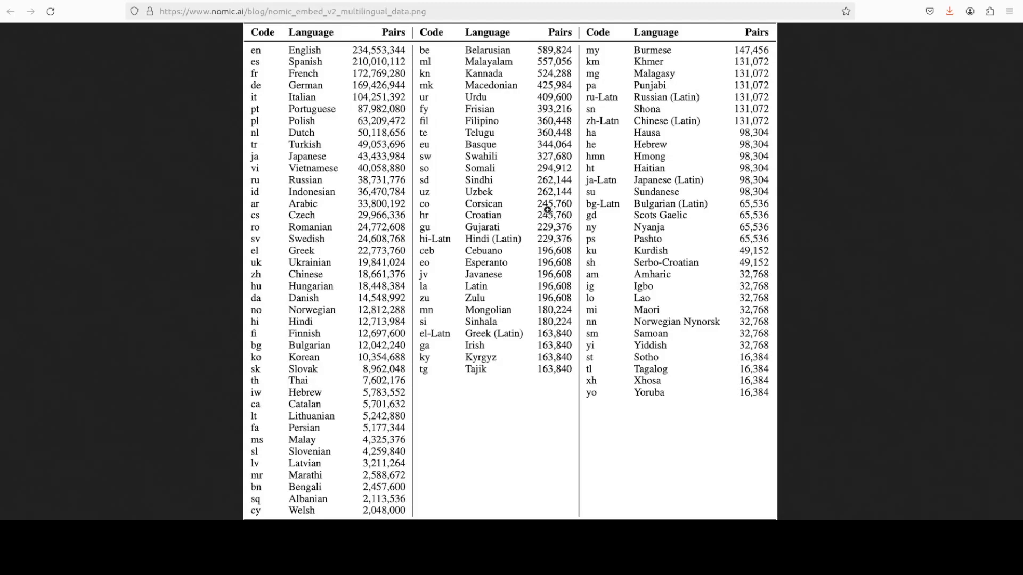
{"action": "mouse_move", "coordinate": [557, 208]}
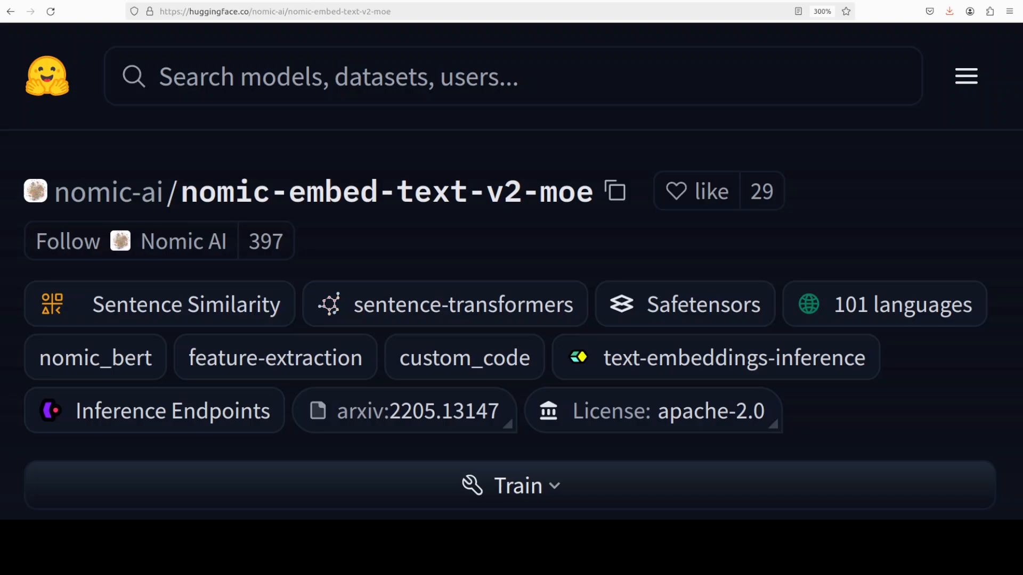
{"action": "mouse_move", "coordinate": [545, 207]}
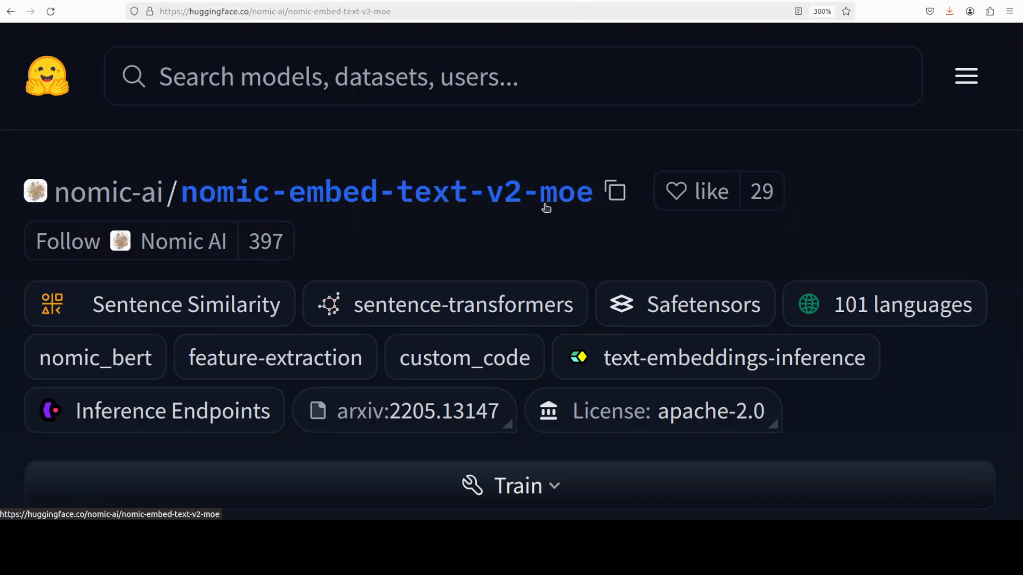
{"action": "mouse_move", "coordinate": [599, 255]}
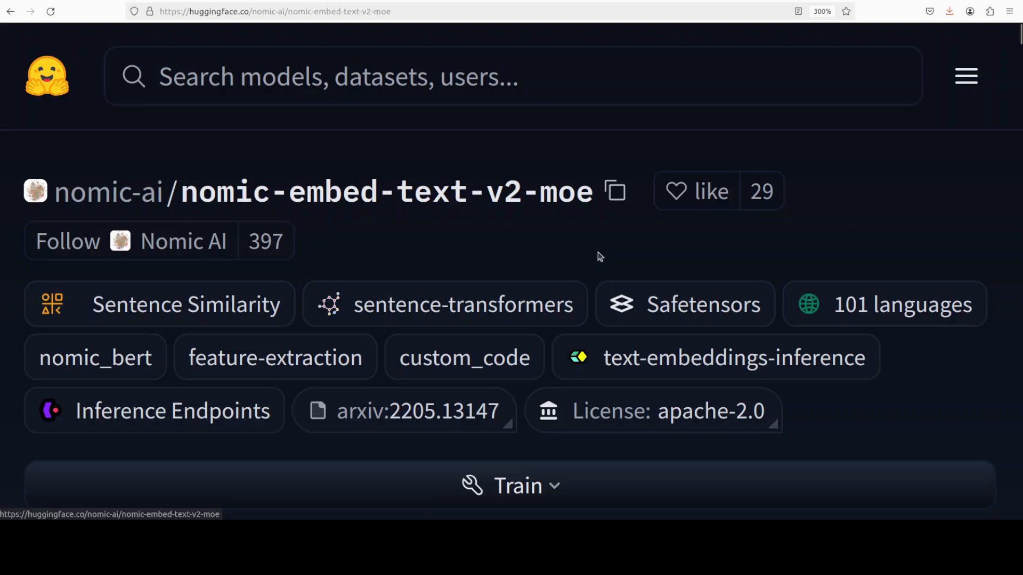
{"action": "mouse_move", "coordinate": [591, 211]}
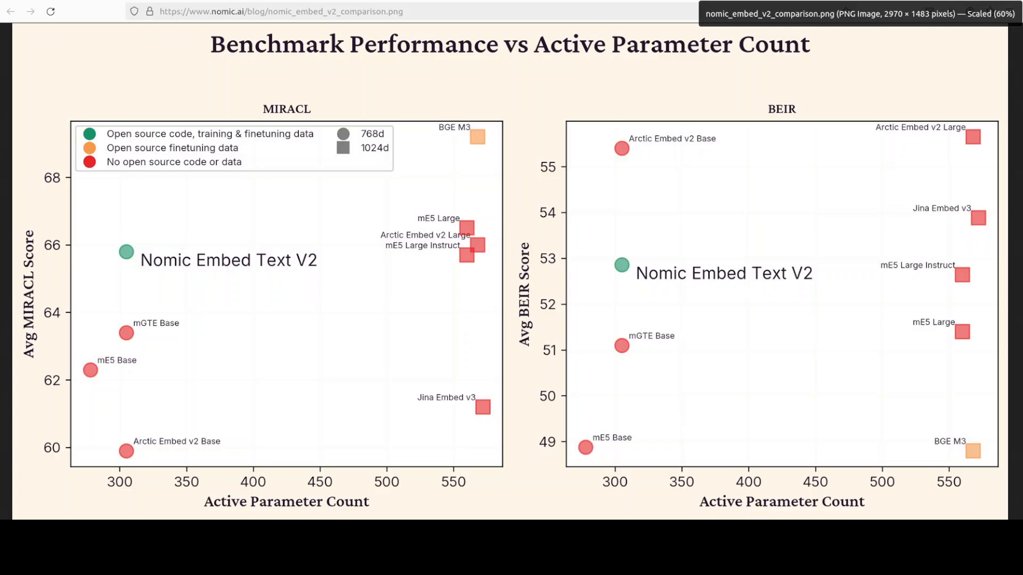
{"action": "mouse_move", "coordinate": [862, 208]}
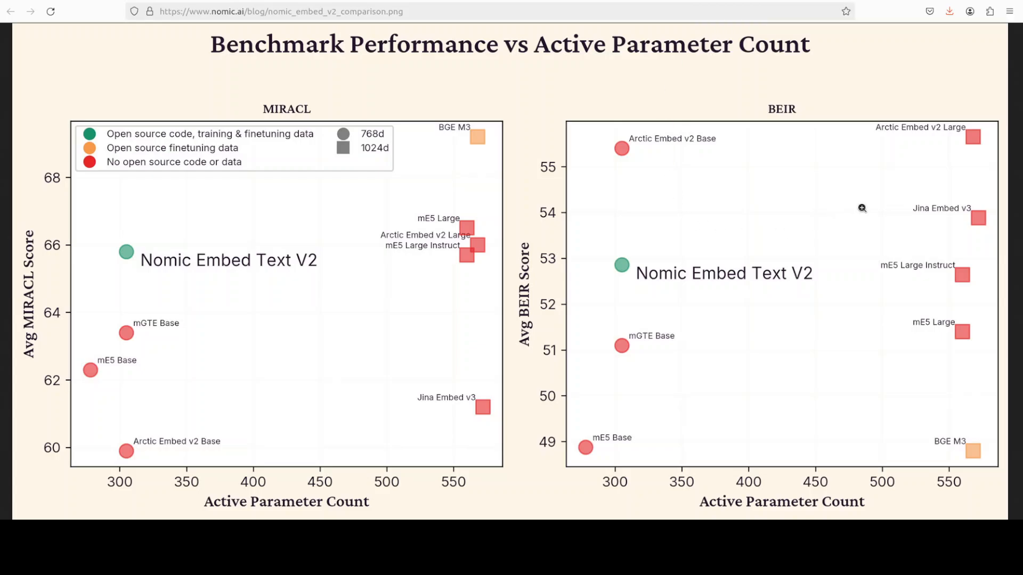
{"action": "mouse_move", "coordinate": [729, 146]}
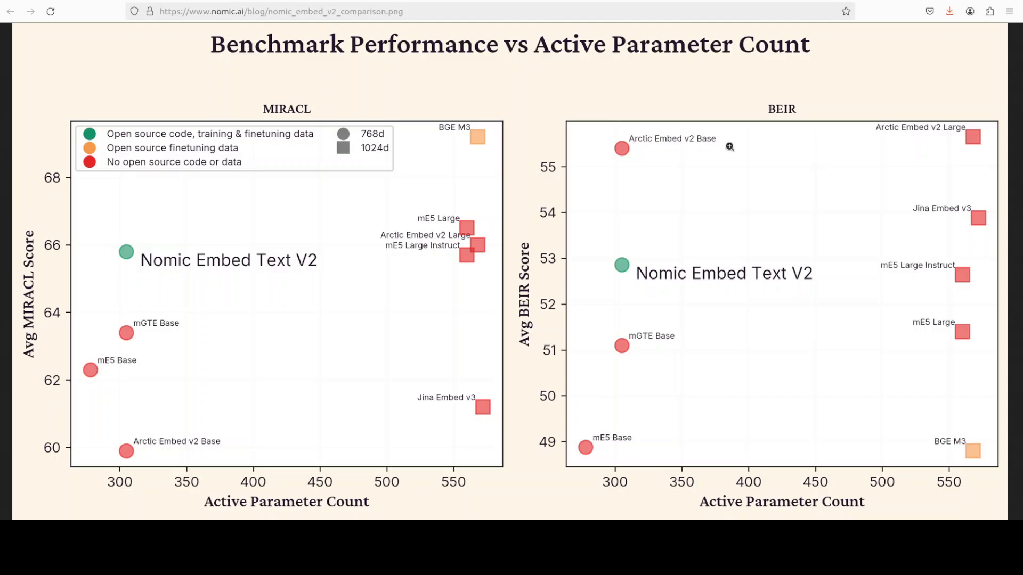
{"action": "mouse_move", "coordinate": [582, 83]}
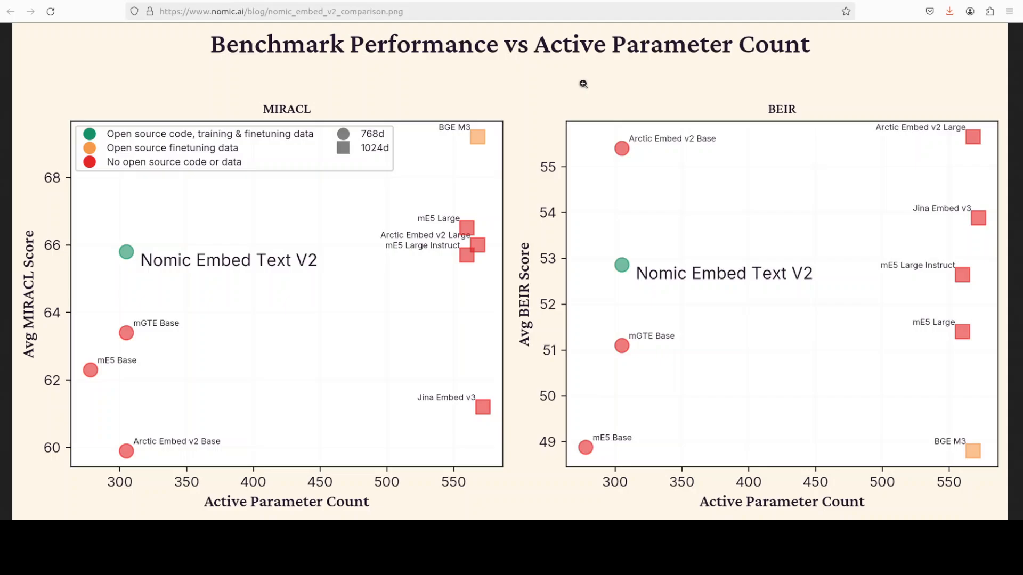
{"action": "mouse_move", "coordinate": [577, 103]}
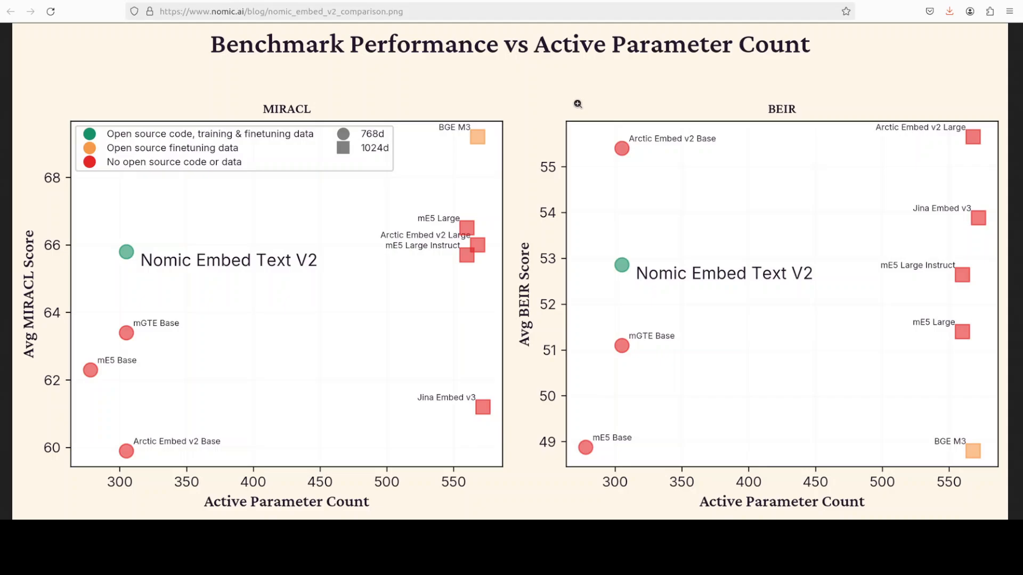
{"action": "mouse_move", "coordinate": [578, 97]}
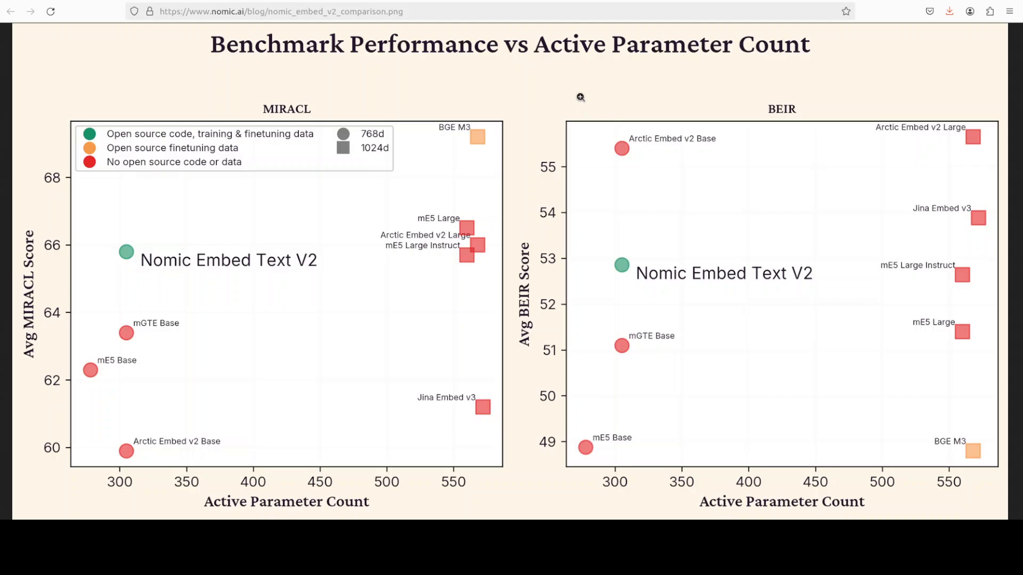
{"action": "mouse_move", "coordinate": [520, 193]}
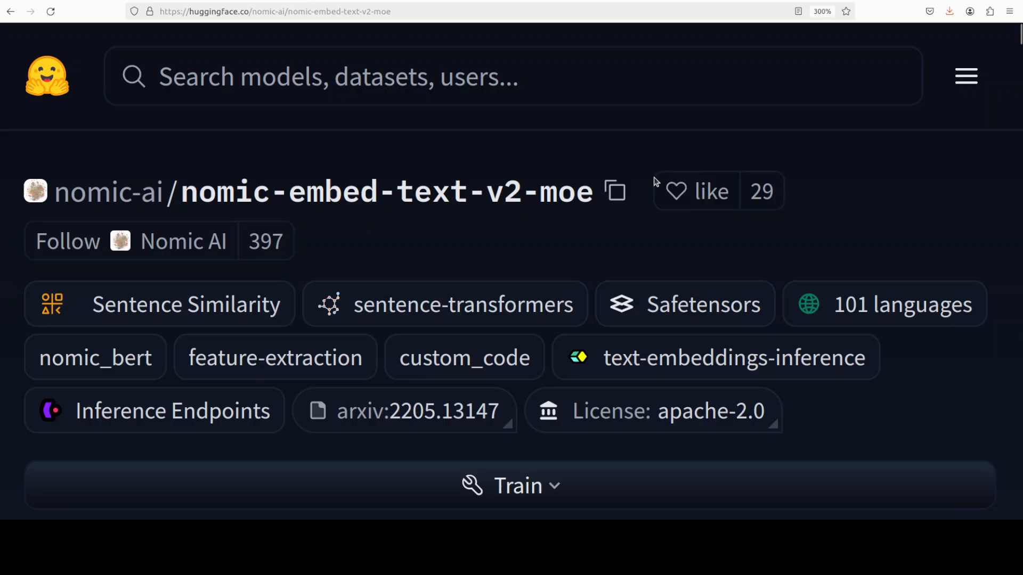
{"action": "mouse_move", "coordinate": [636, 219]}
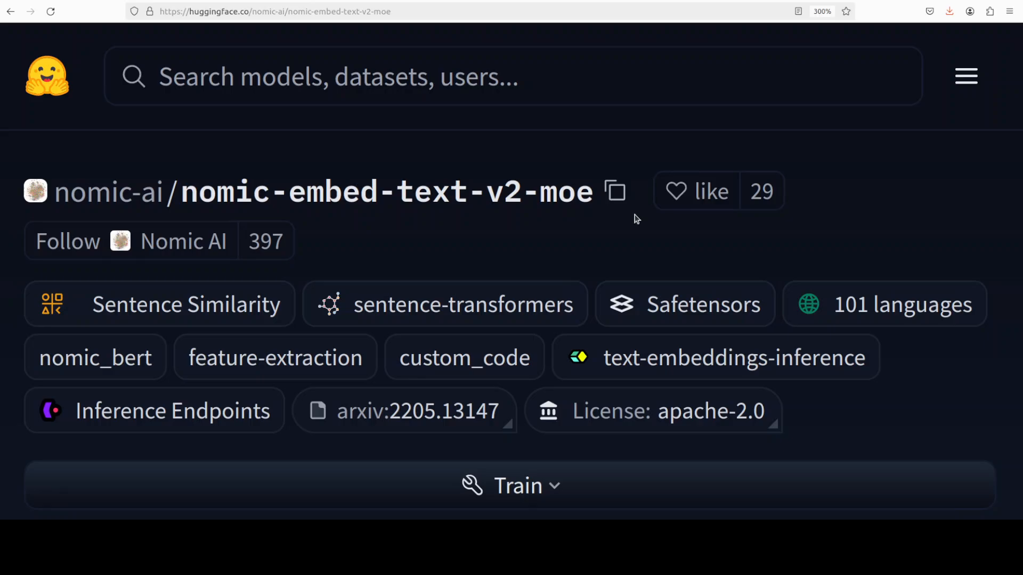
{"action": "mouse_move", "coordinate": [475, 152]}
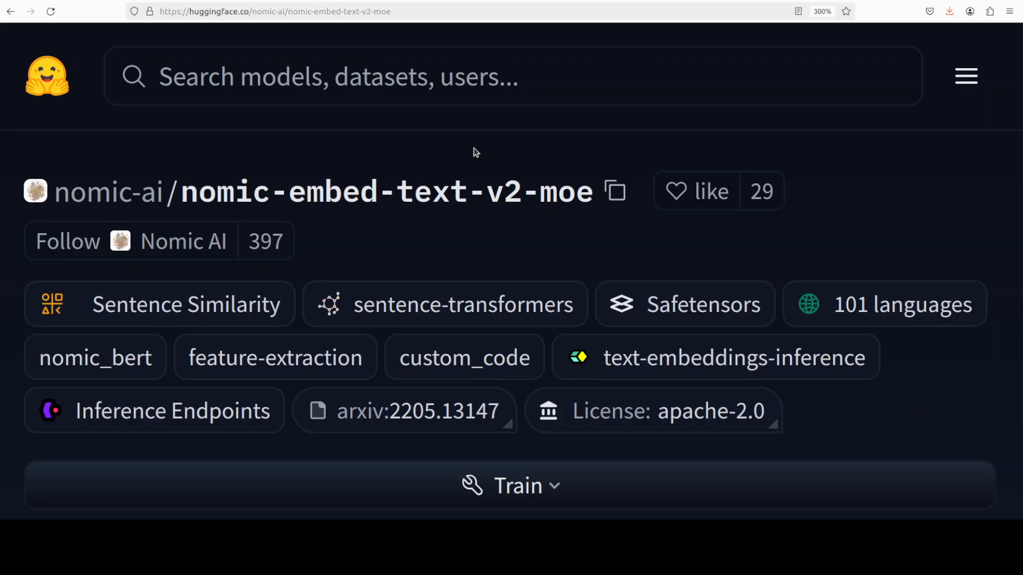
{"action": "mouse_move", "coordinate": [480, 151]}
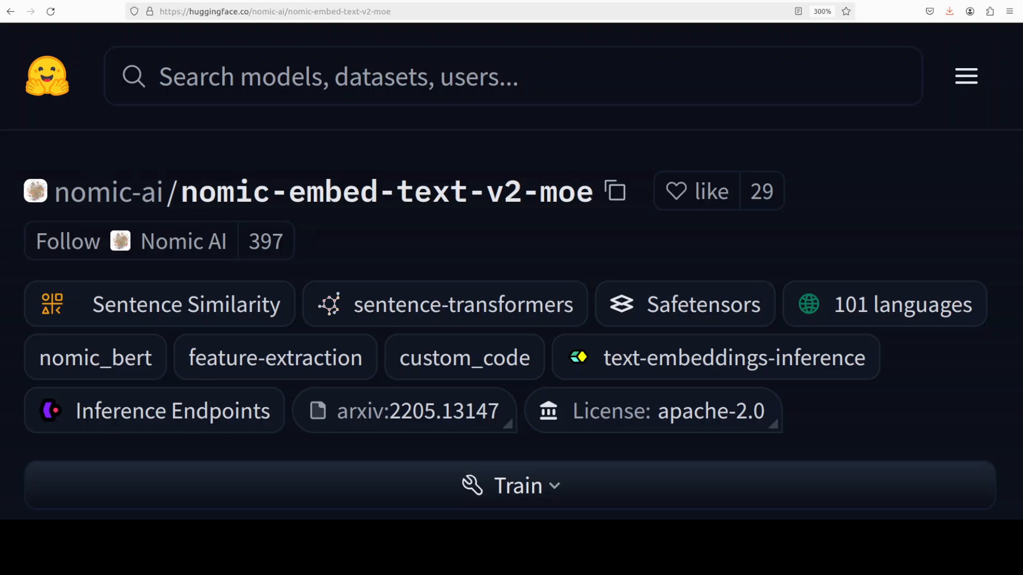
{"action": "mouse_move", "coordinate": [654, 235]}
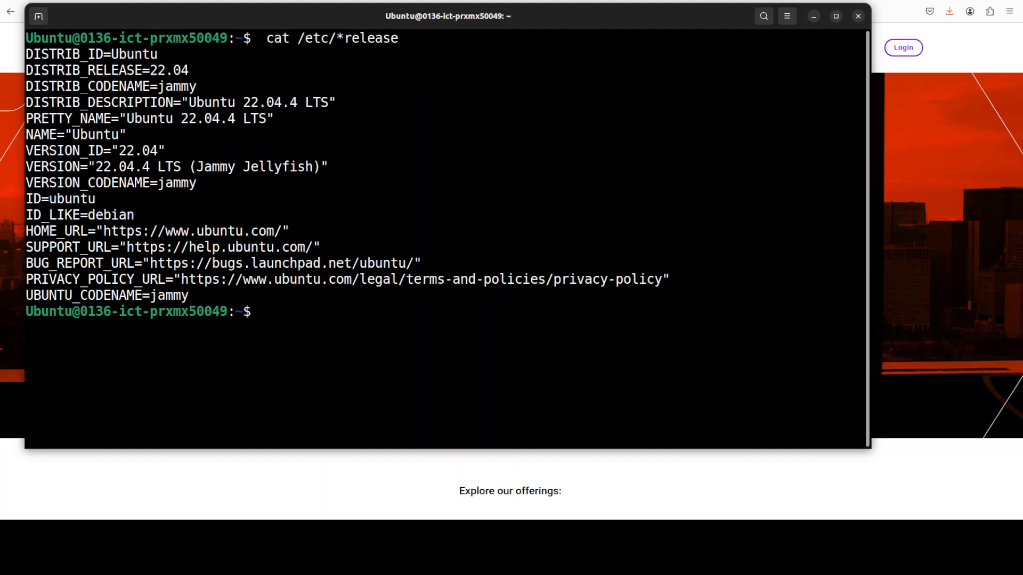
{"action": "mouse_move", "coordinate": [480, 349]}
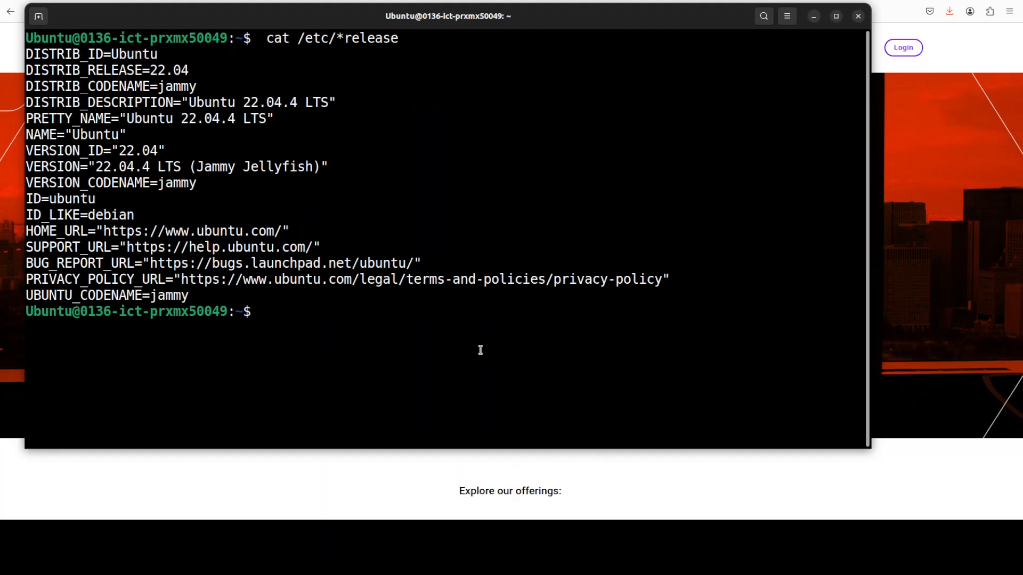
Run nvidia-smi, then run 'conda create -n ai python=3.11 -y && conda activate ai'
{"action": "type", "text": "nvidia-smi"}
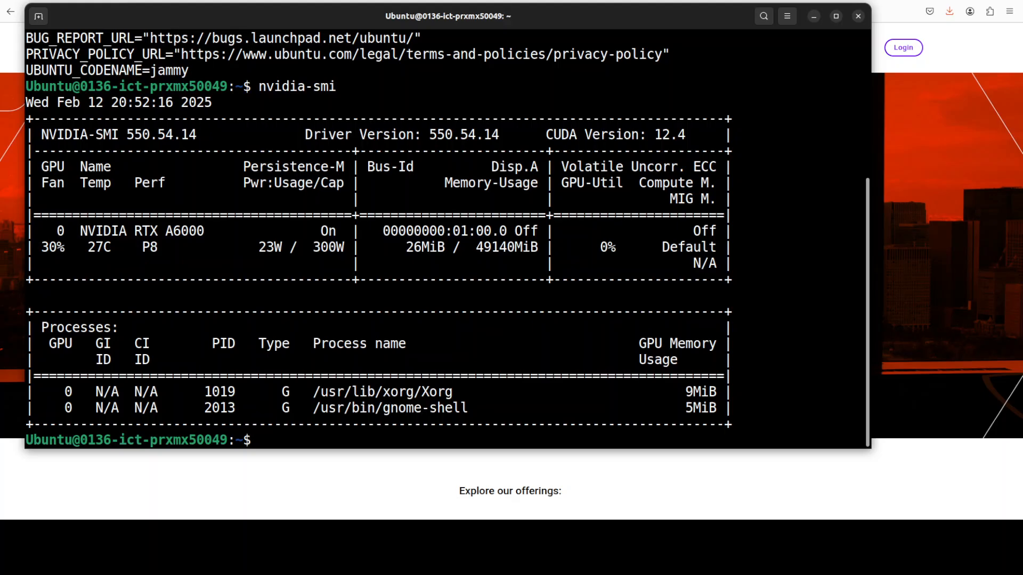
{"action": "right_click", "coordinate": [345, 254]}
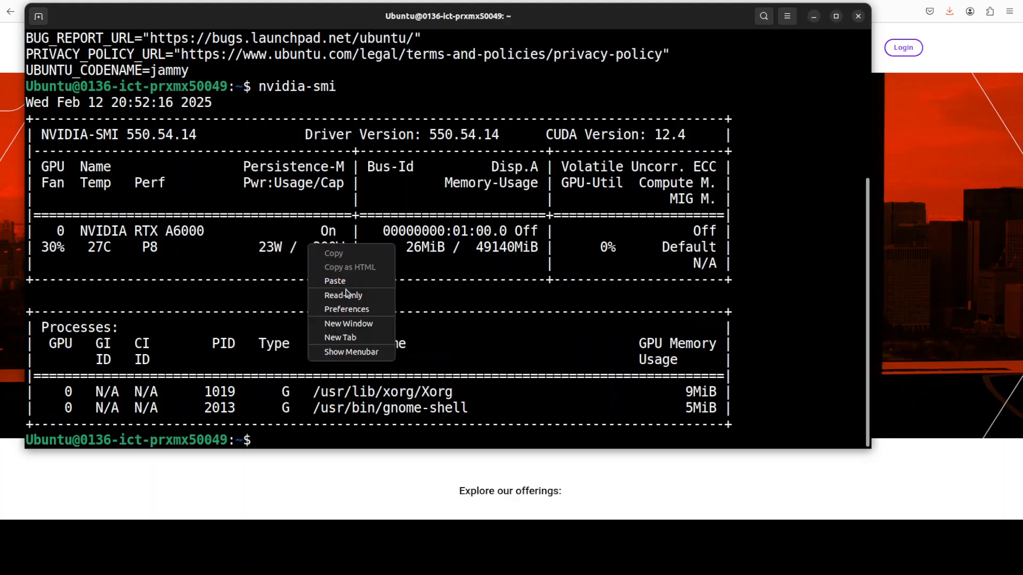
{"action": "left_click", "coordinate": [333, 280]}
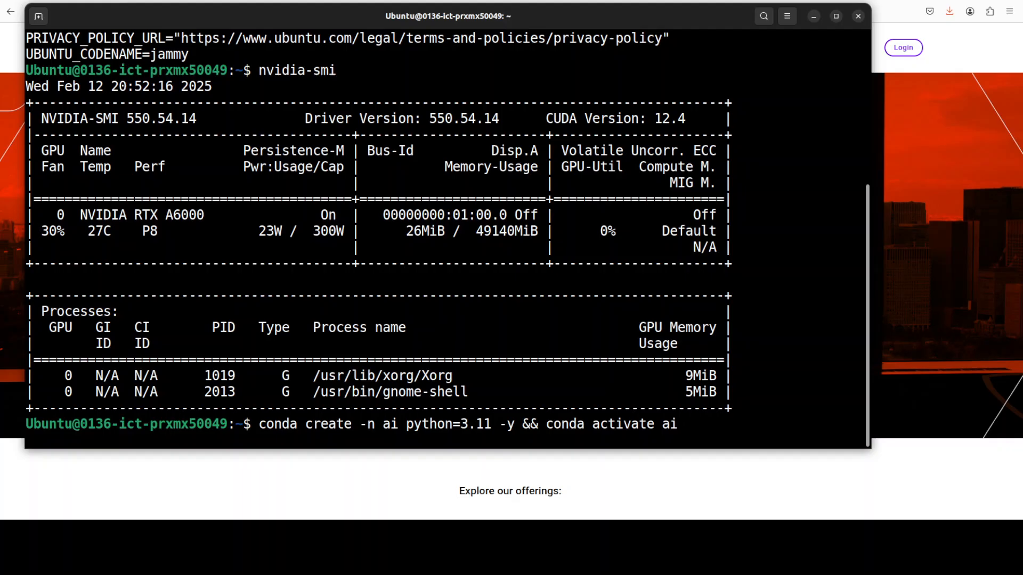
{"action": "key", "text": "Return"}
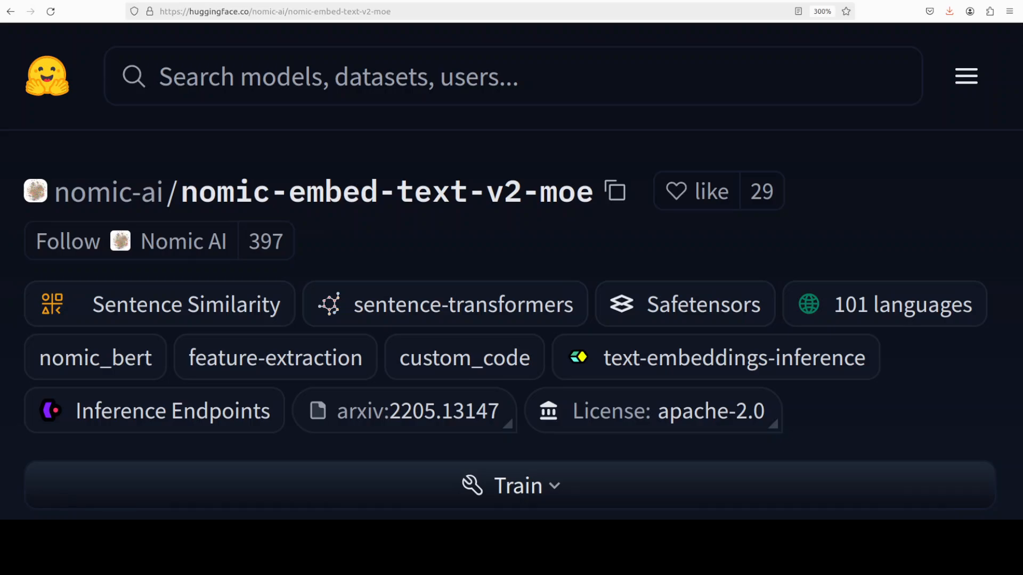
{"action": "mouse_move", "coordinate": [696, 191]}
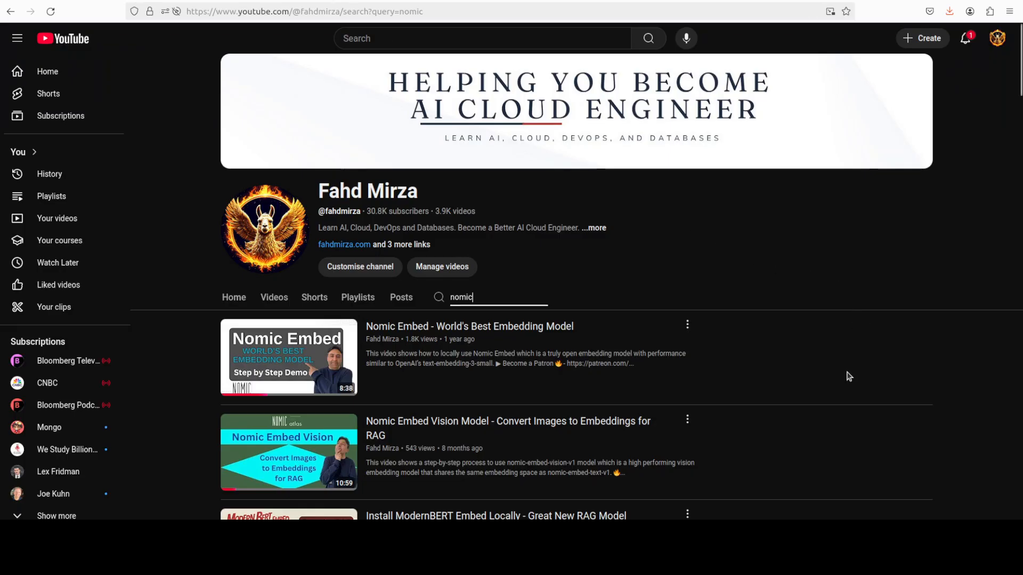
{"action": "mouse_move", "coordinate": [756, 374]}
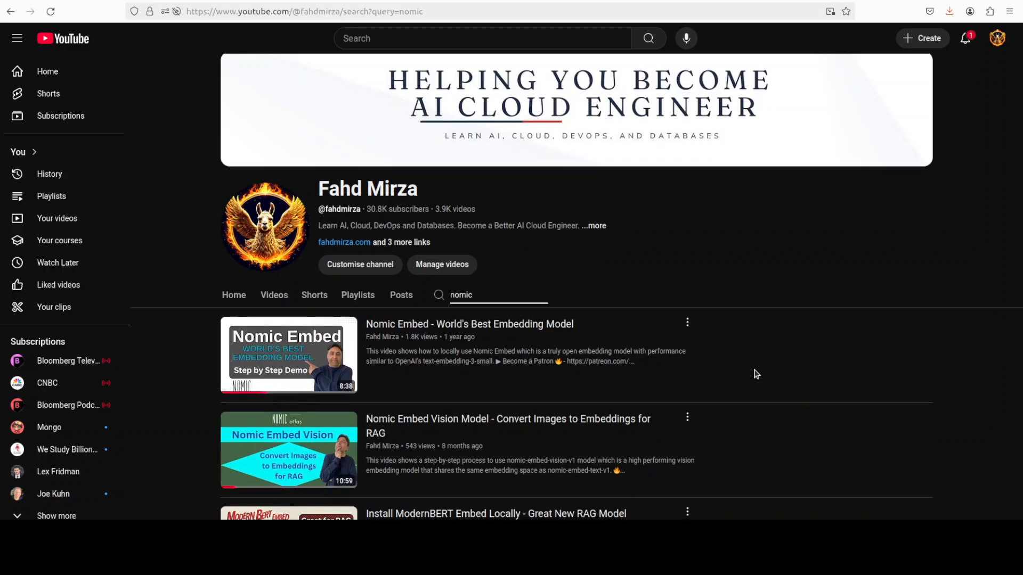
{"action": "scroll", "scroll_direction": "down", "scroll_amount": 3}
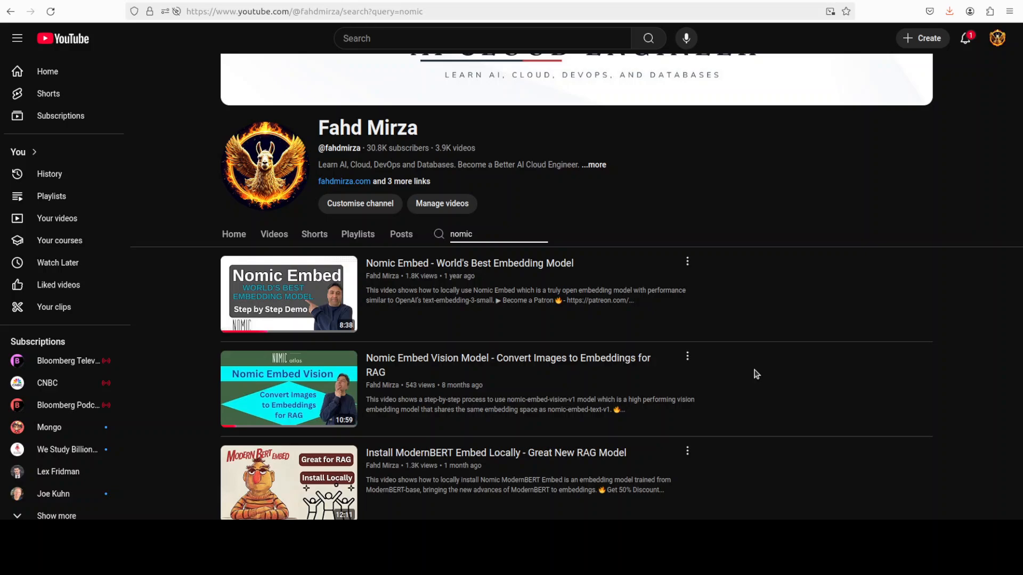
{"action": "mouse_move", "coordinate": [448, 284]}
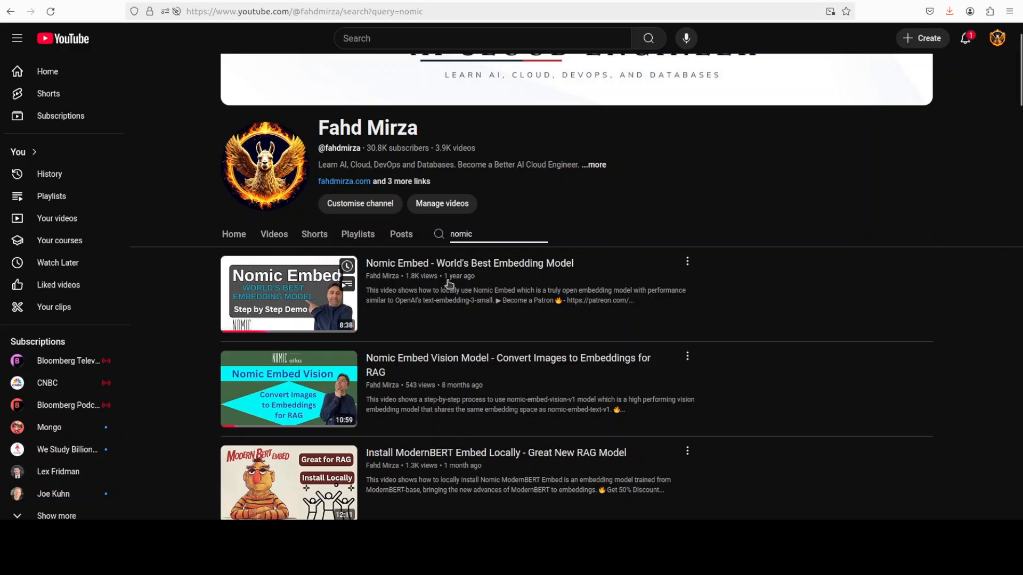
{"action": "mouse_move", "coordinate": [627, 297]}
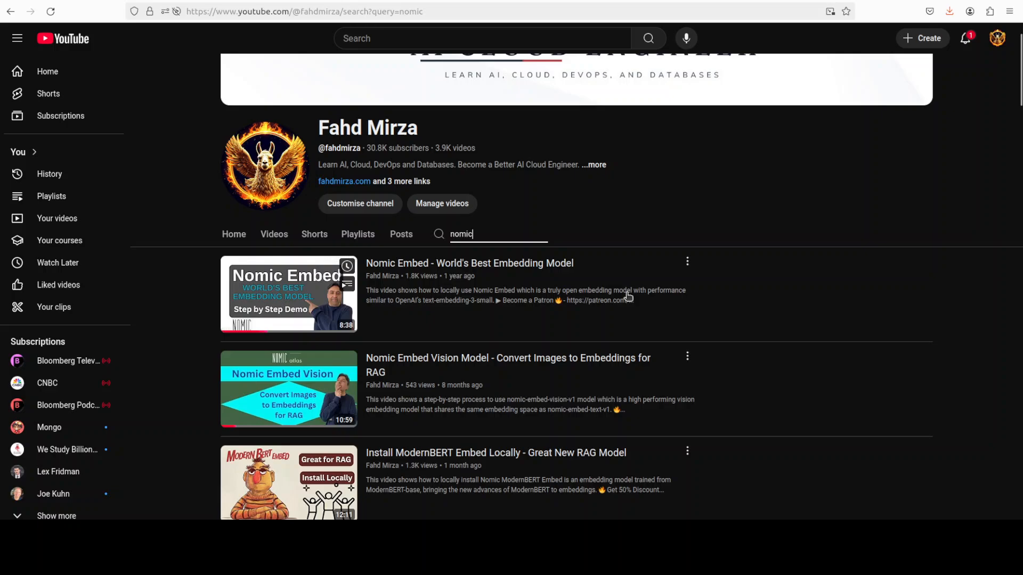
{"action": "scroll", "scroll_direction": "down", "scroll_amount": 3}
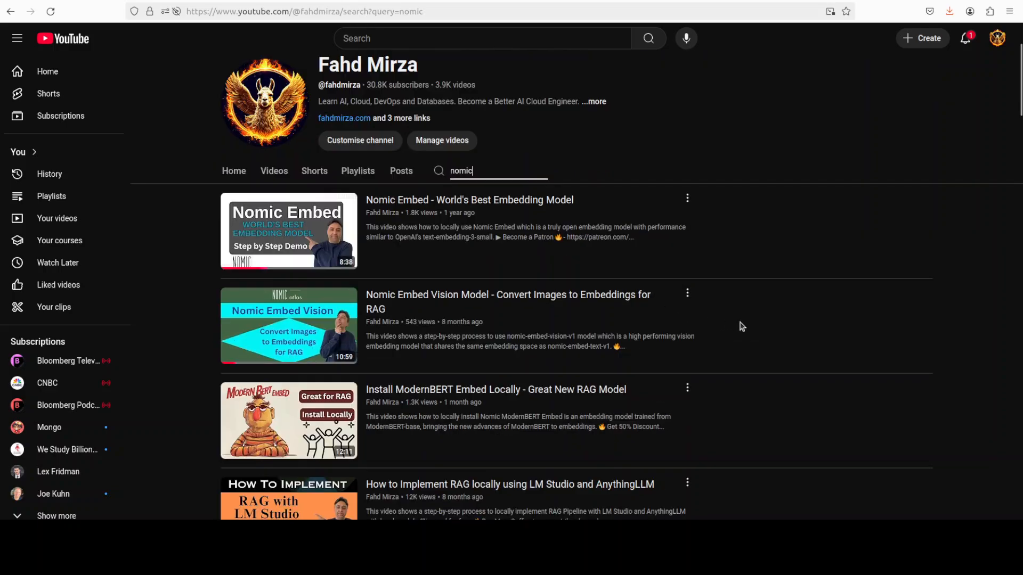
{"action": "scroll", "scroll_direction": "down", "scroll_amount": 3}
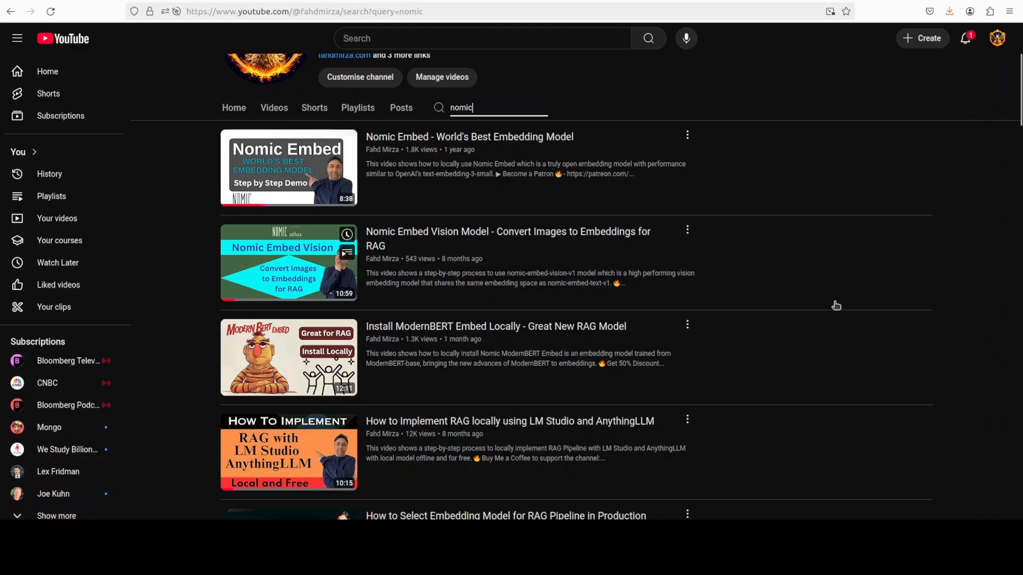
{"action": "scroll", "scroll_direction": "down", "scroll_amount": 3}
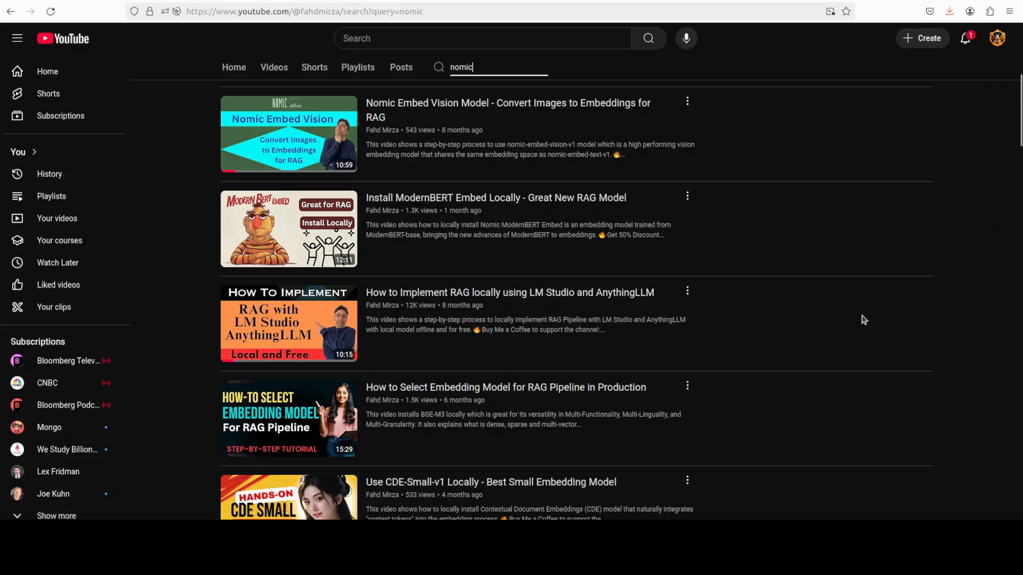
{"action": "scroll", "scroll_direction": "down", "scroll_amount": 3}
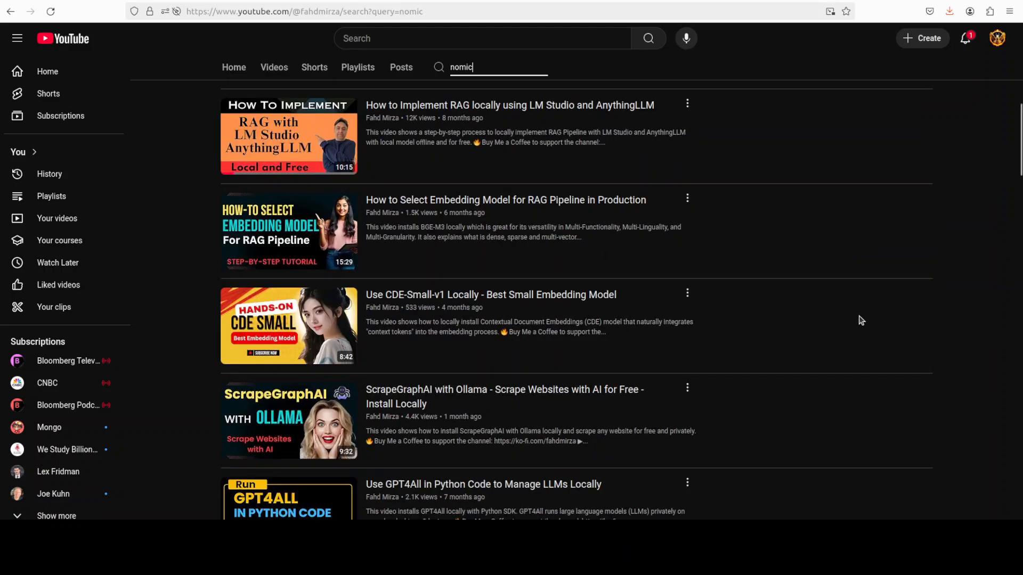
{"action": "scroll", "scroll_direction": "down", "scroll_amount": 3}
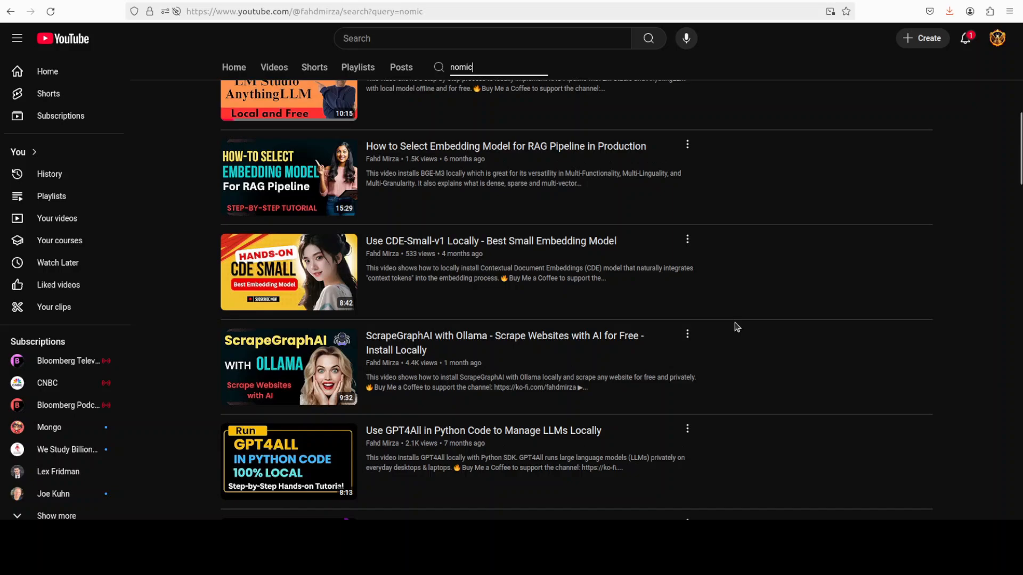
{"action": "scroll", "scroll_direction": "up", "scroll_amount": 3}
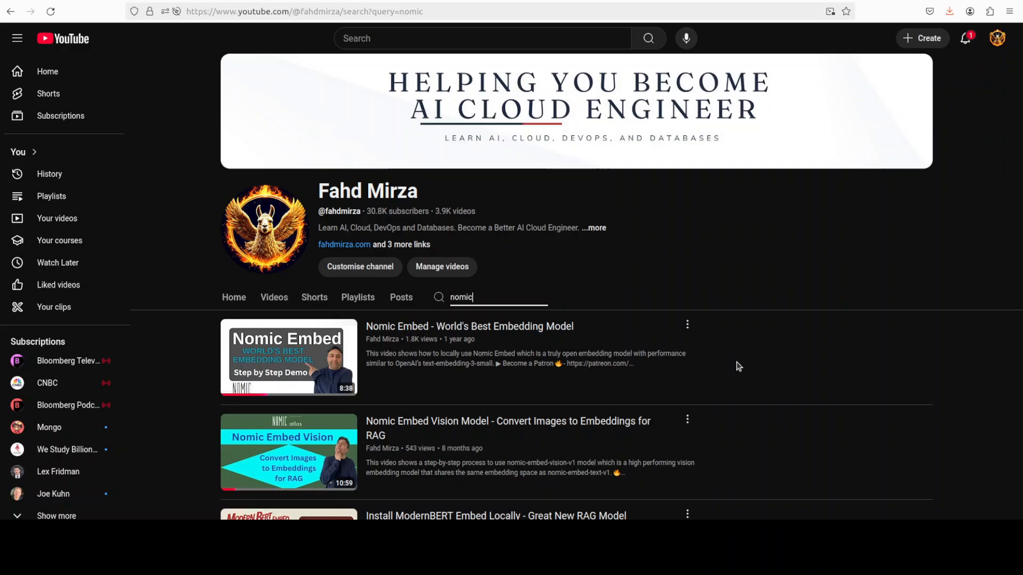
{"action": "mouse_move", "coordinate": [852, 354]}
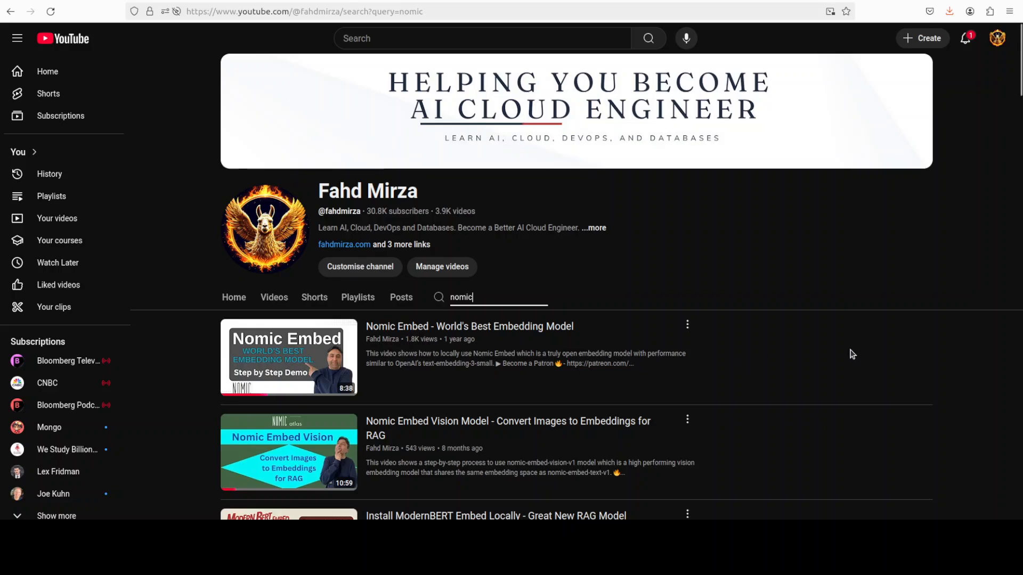
{"action": "mouse_move", "coordinate": [846, 367]}
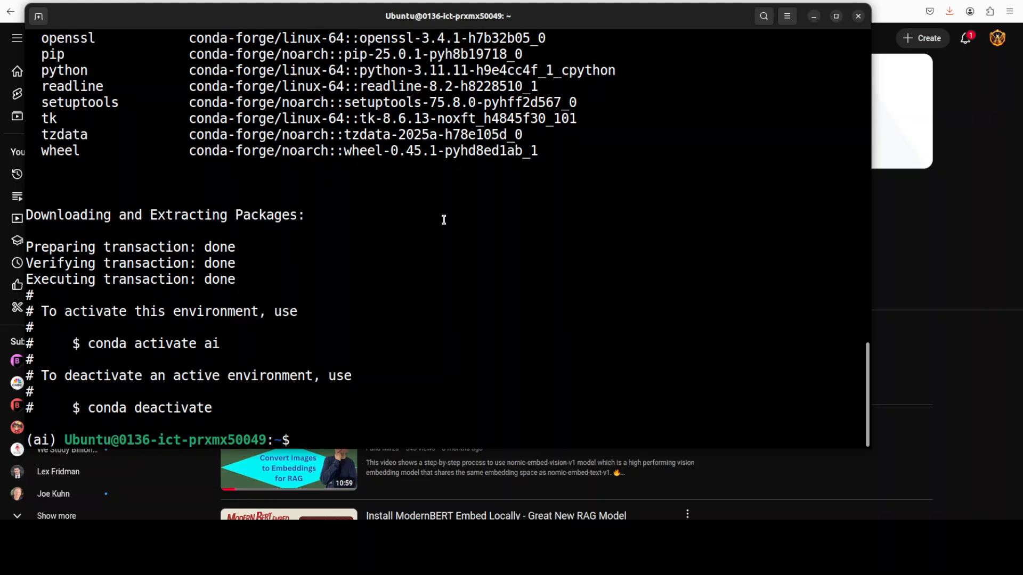
Run the pasted pip install torch/huggingface_hub, conda install notebook/ipywidgets and jupyter notebook commands
{"action": "right_click", "coordinate": [443, 219]}
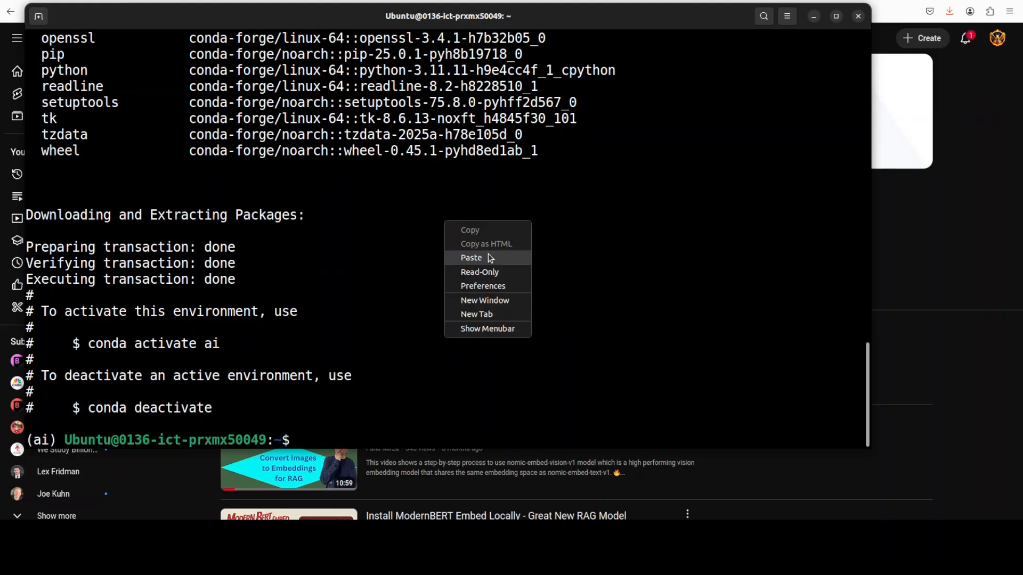
{"action": "left_click", "coordinate": [471, 257]}
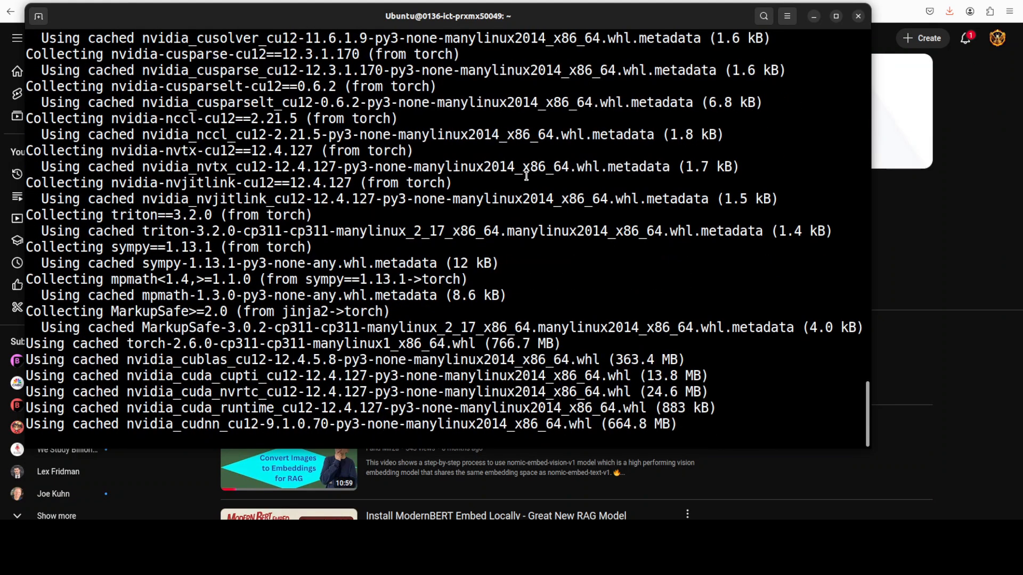
{"action": "scroll", "scroll_direction": "down", "scroll_amount": 3}
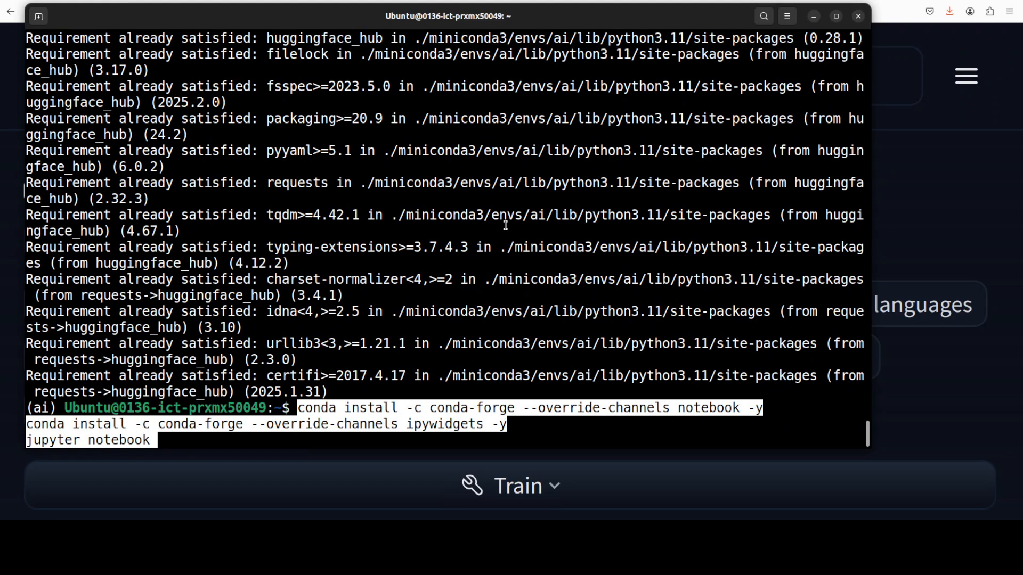
{"action": "key", "text": "Return"}
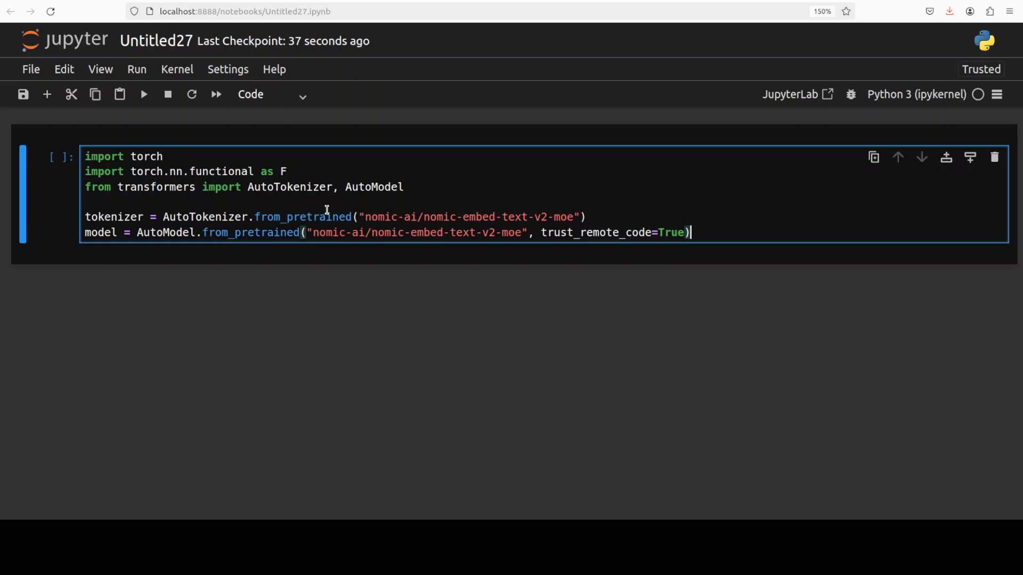
{"action": "mouse_move", "coordinate": [429, 190]}
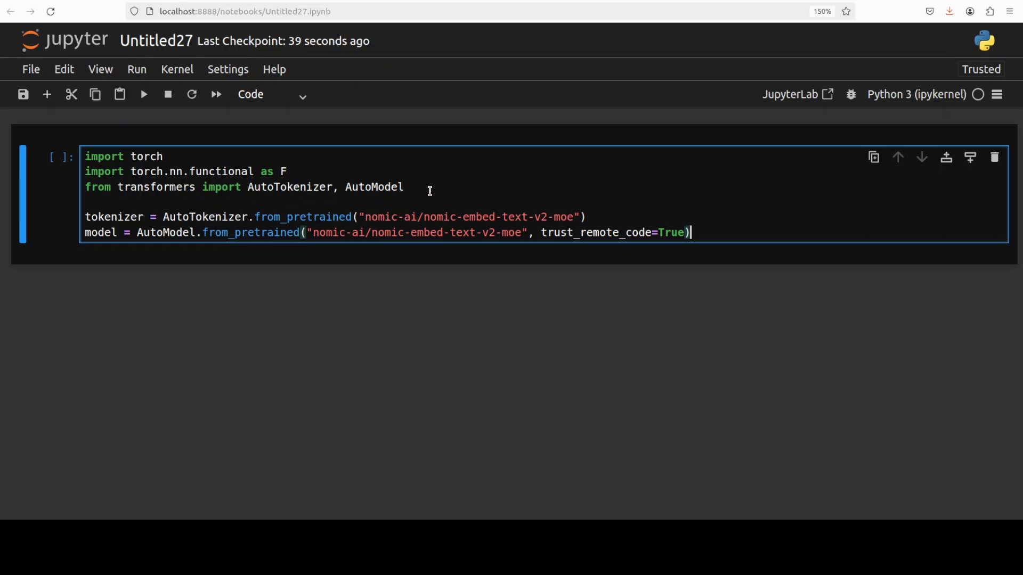
{"action": "mouse_move", "coordinate": [346, 190]}
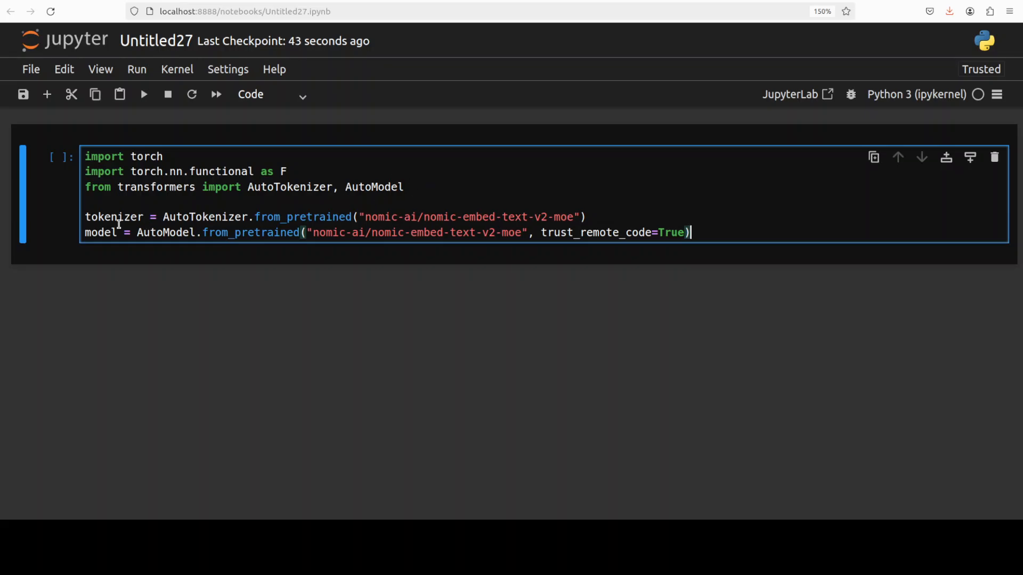
{"action": "mouse_move", "coordinate": [54, 304]}
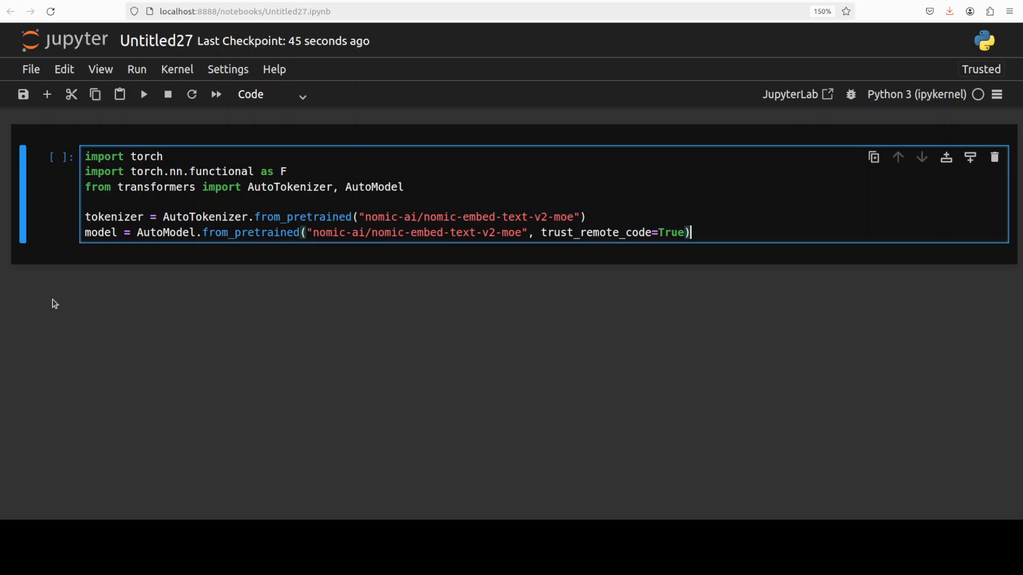
Run the cell loading the nomic-embed-text-v2-moe tokenizer and model, downloading the 1.9 GB weights
{"action": "left_click", "coordinate": [143, 94]}
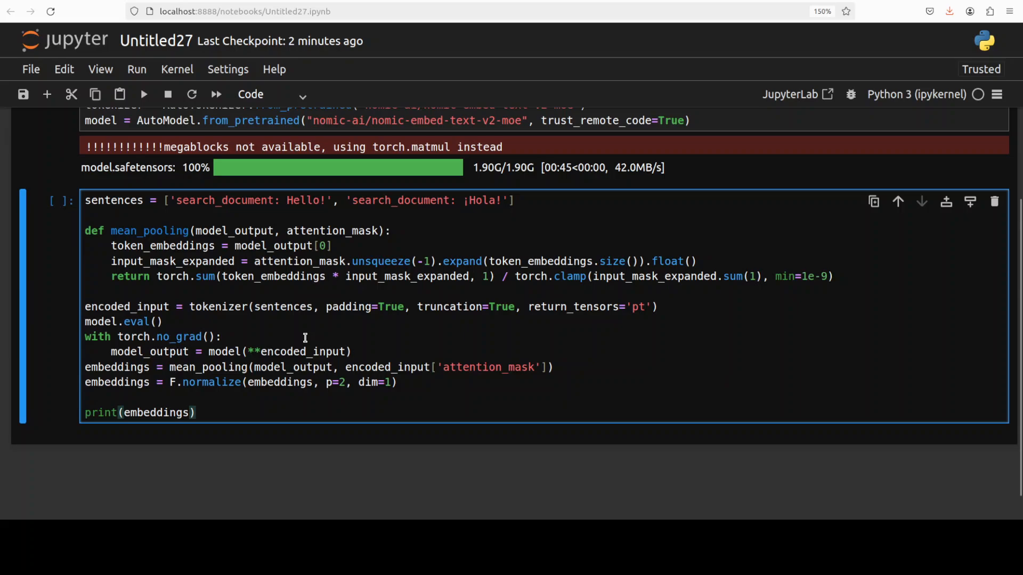
{"action": "scroll", "scroll_direction": "up", "scroll_amount": 3}
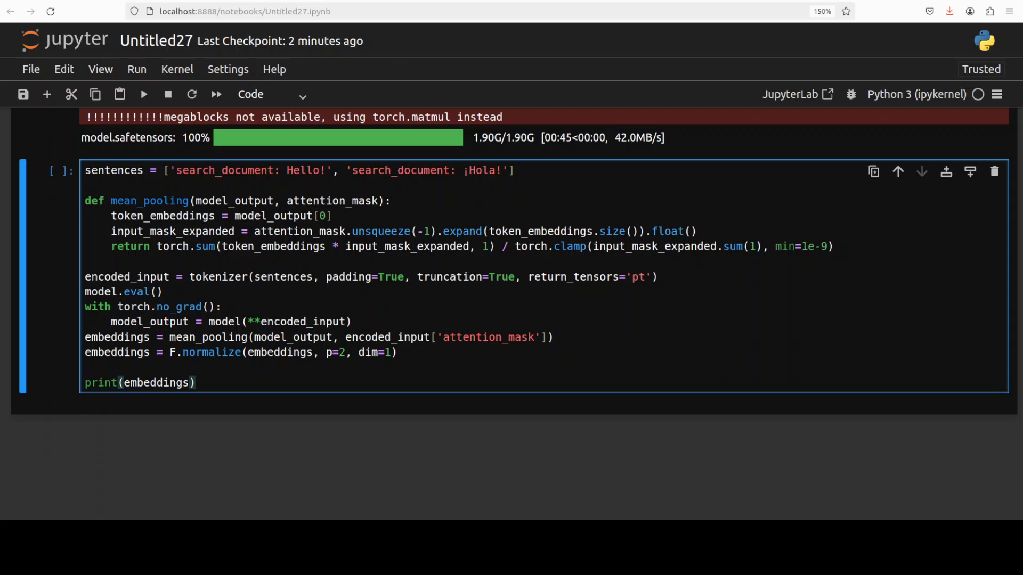
{"action": "left_click", "coordinate": [196, 382]}
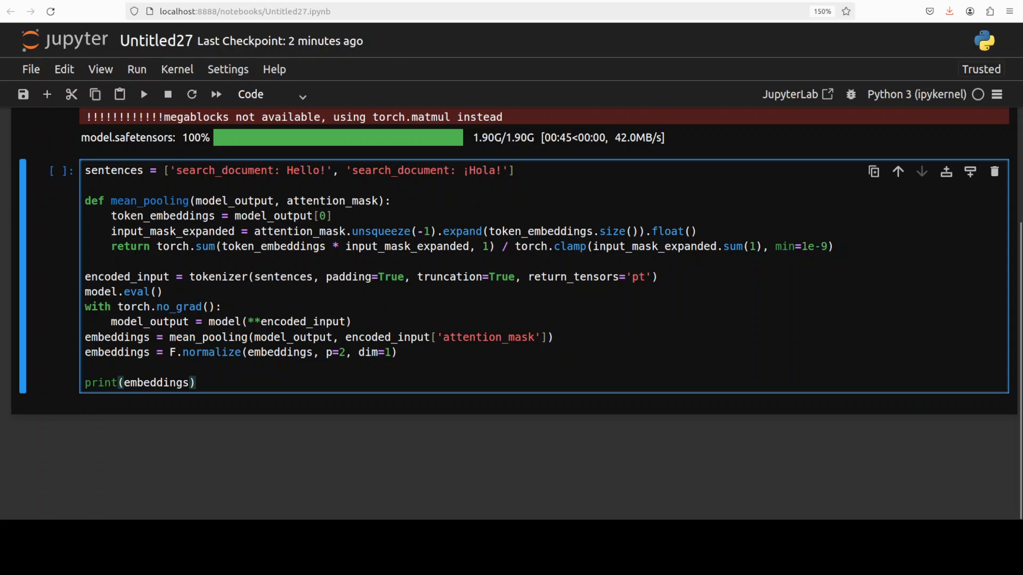
{"action": "left_click", "coordinate": [196, 382]}
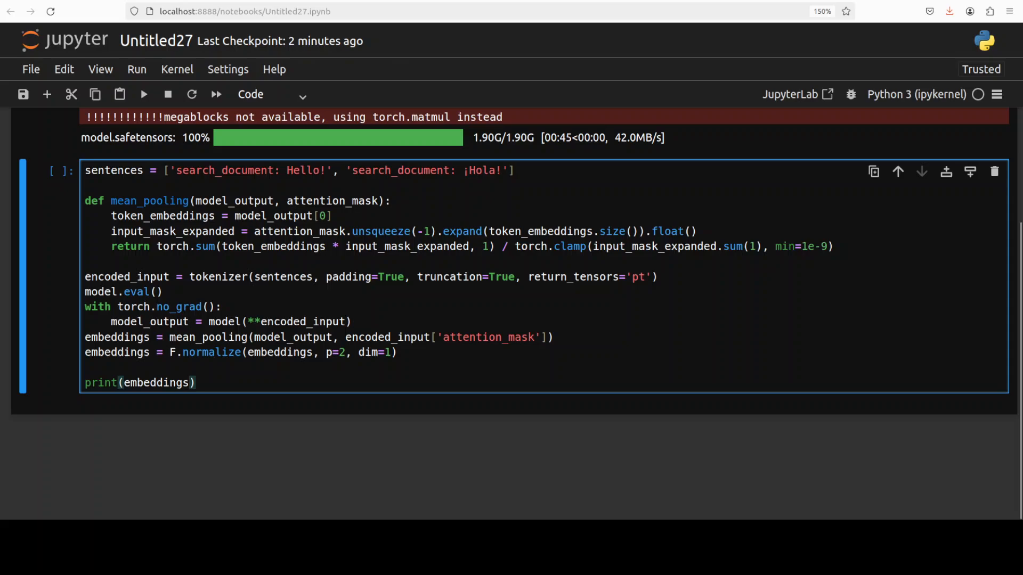
{"action": "left_click", "coordinate": [194, 382]}
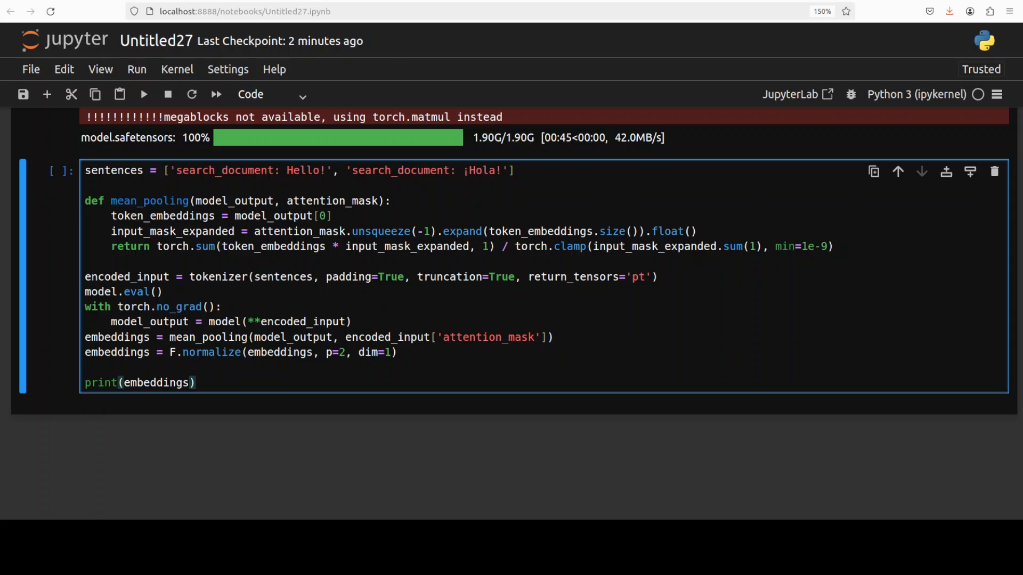
{"action": "left_click", "coordinate": [196, 382]}
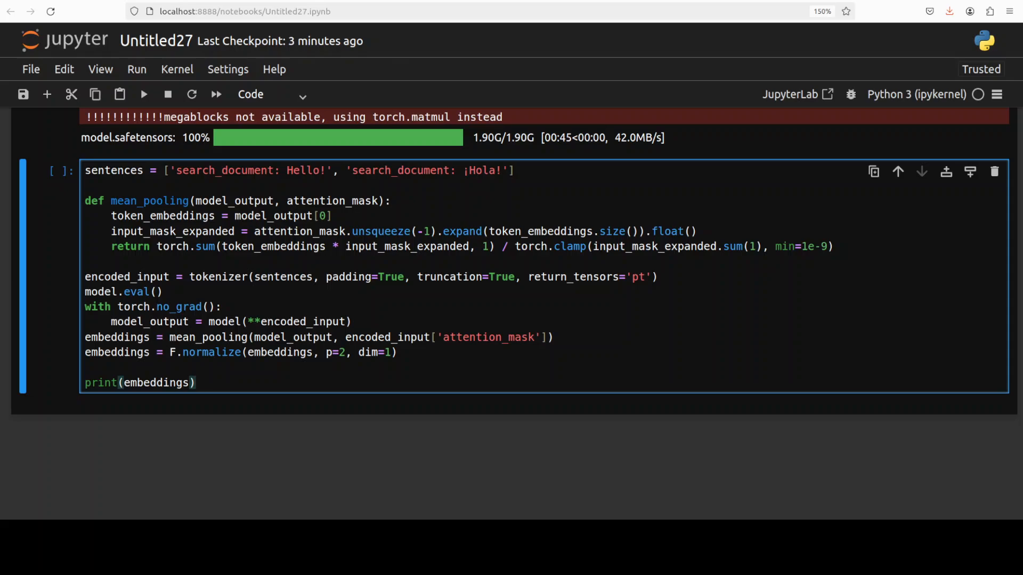
{"action": "left_click", "coordinate": [196, 382]}
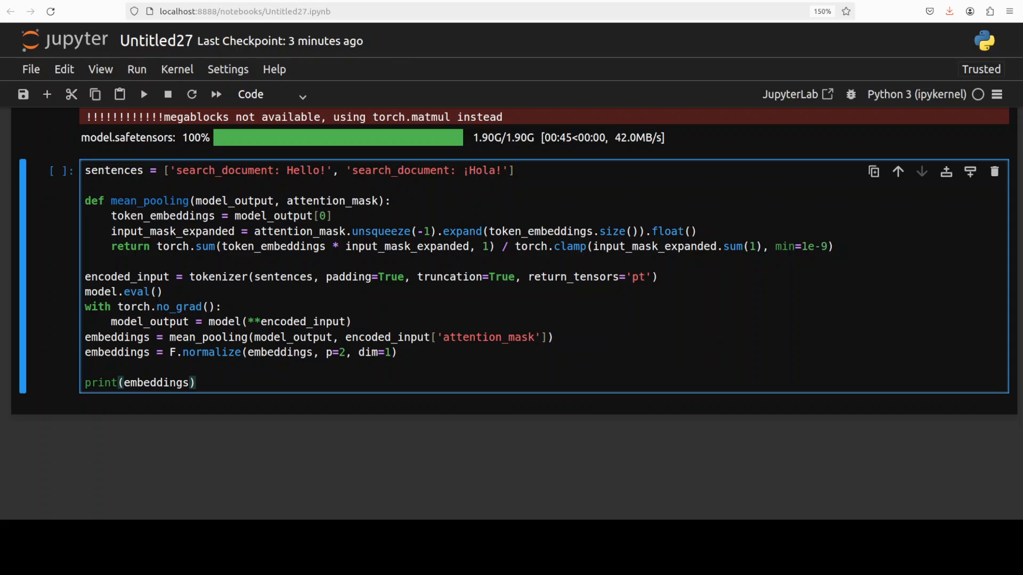
{"action": "left_click", "coordinate": [196, 382]}
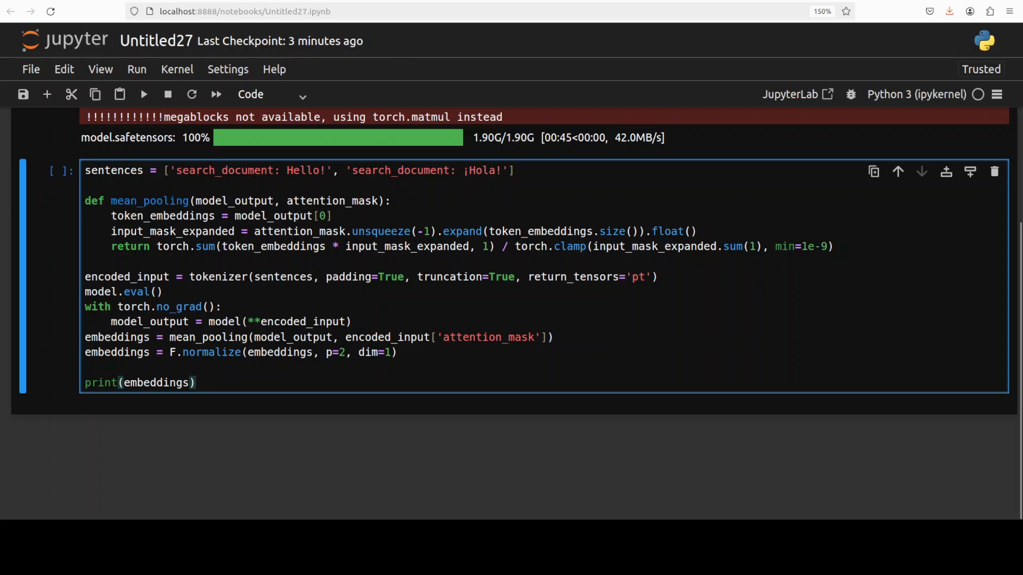
{"action": "left_click", "coordinate": [196, 382]}
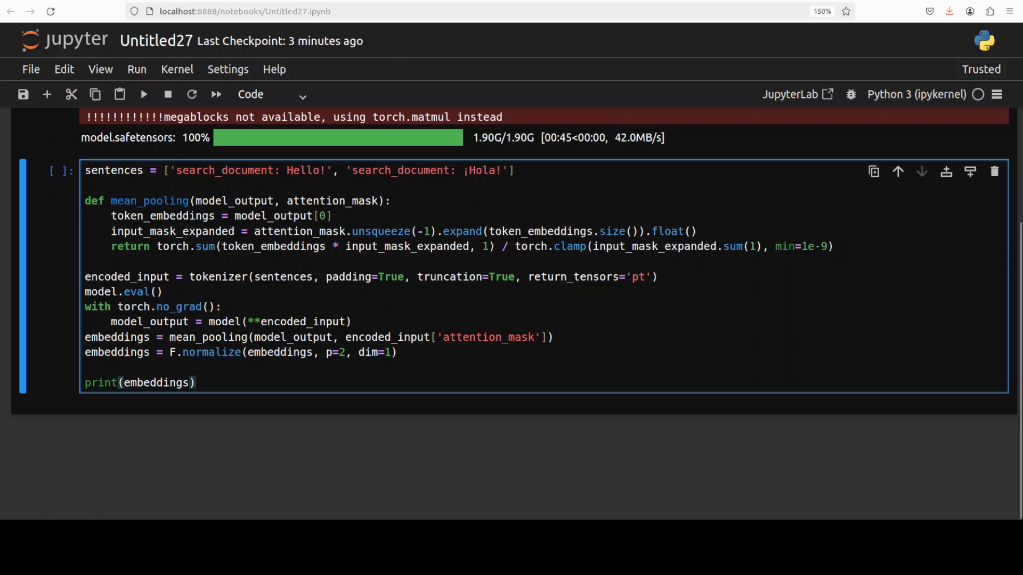
{"action": "left_click", "coordinate": [196, 383]}
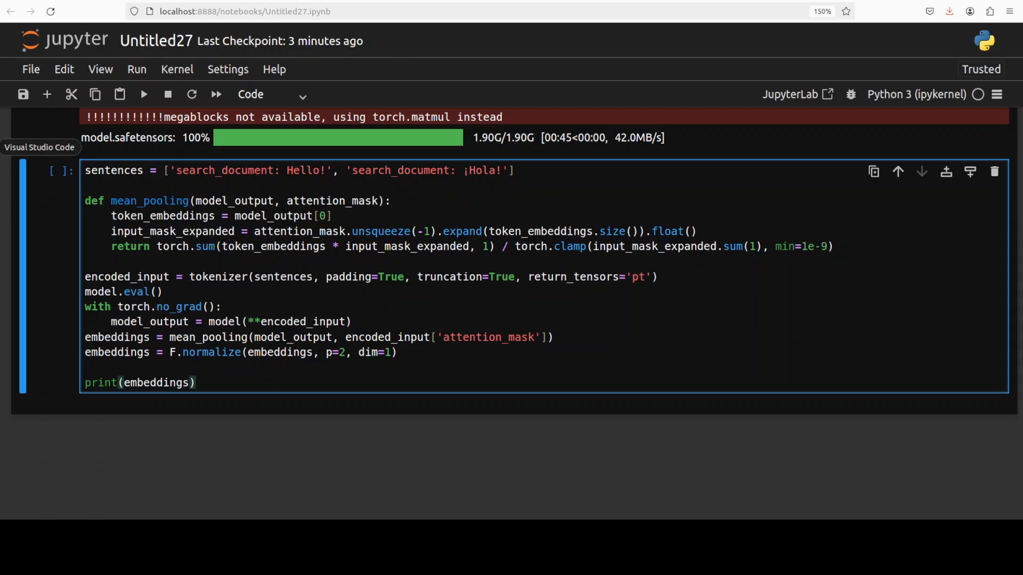
{"action": "left_click", "coordinate": [196, 382]}
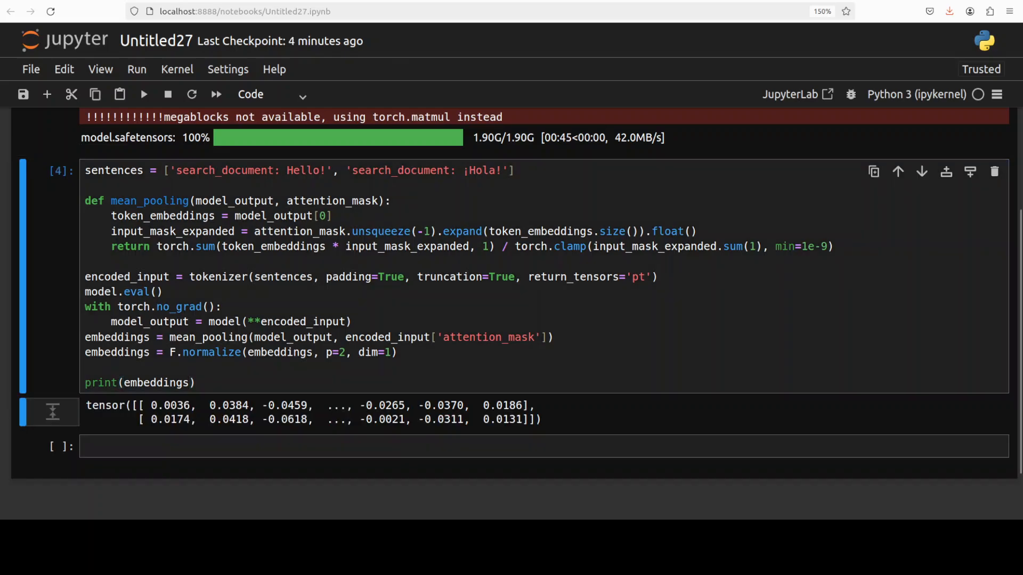
{"action": "mouse_move", "coordinate": [52, 411]}
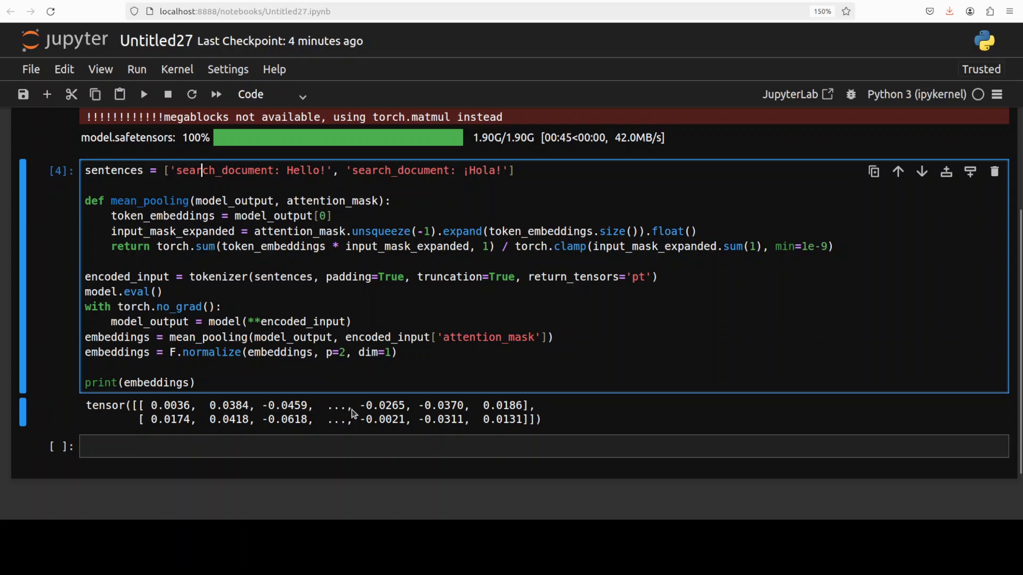
{"action": "mouse_move", "coordinate": [349, 409]}
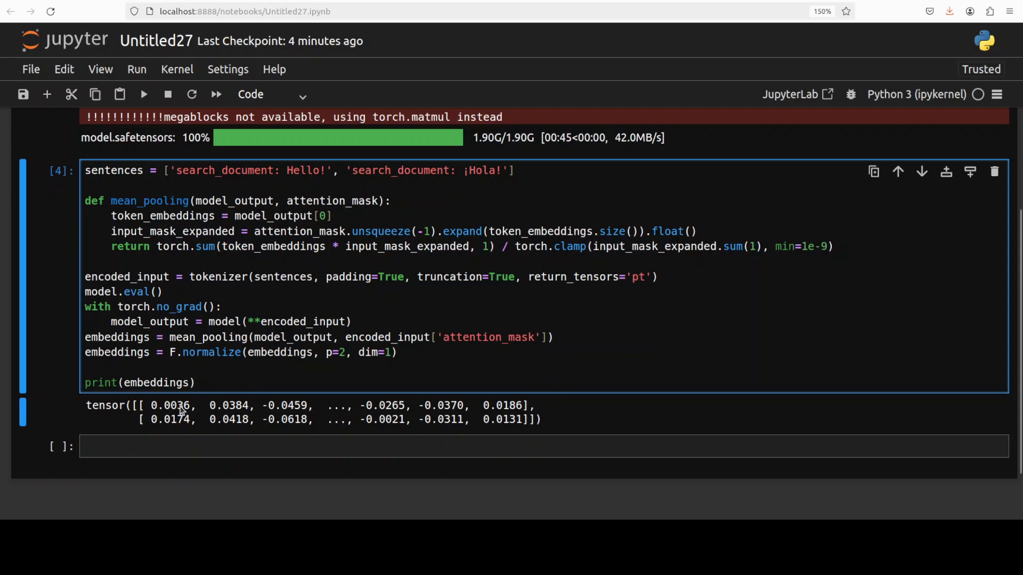
Select the first embedding value 0.0036 in the printed tensor, then begin editing the sentence pair
{"action": "double_click", "coordinate": [181, 405]}
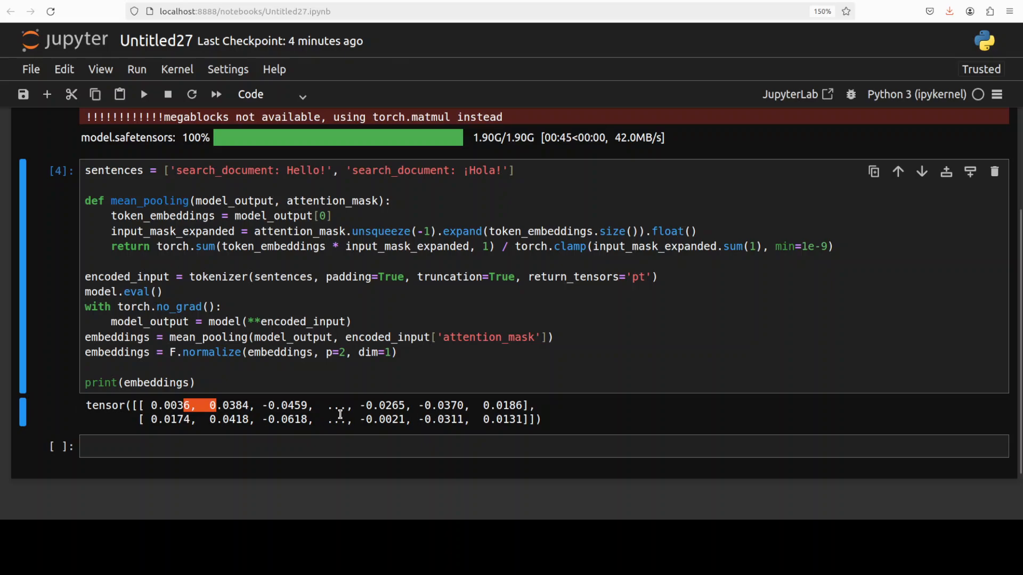
{"action": "mouse_move", "coordinate": [538, 415]}
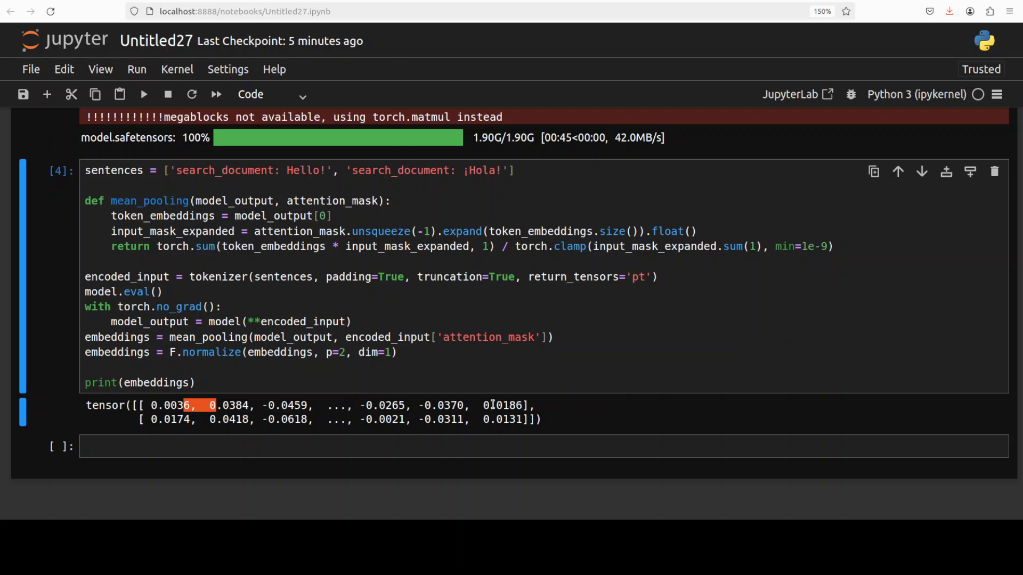
{"action": "mouse_move", "coordinate": [487, 405]}
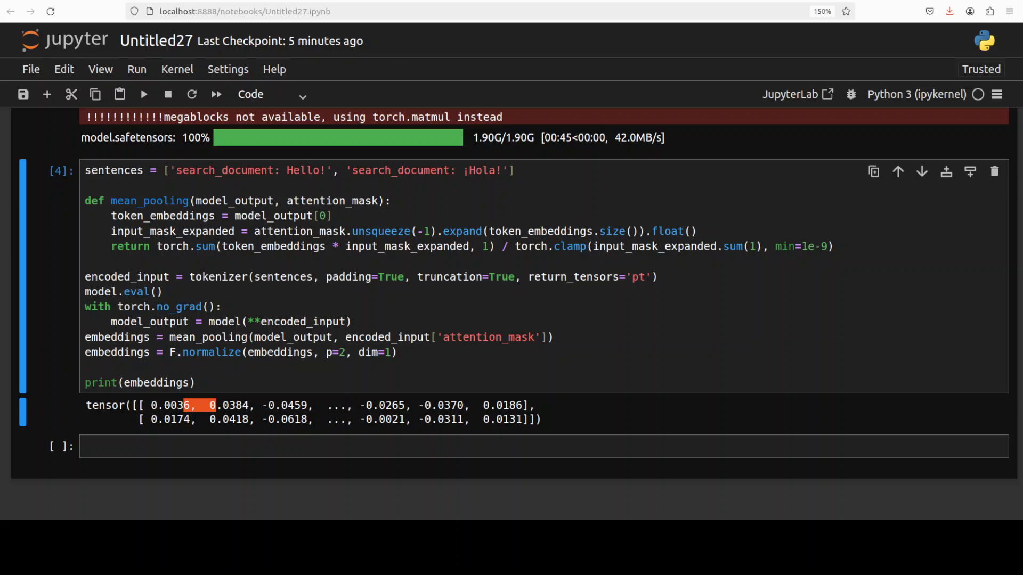
{"action": "left_click", "coordinate": [143, 93]}
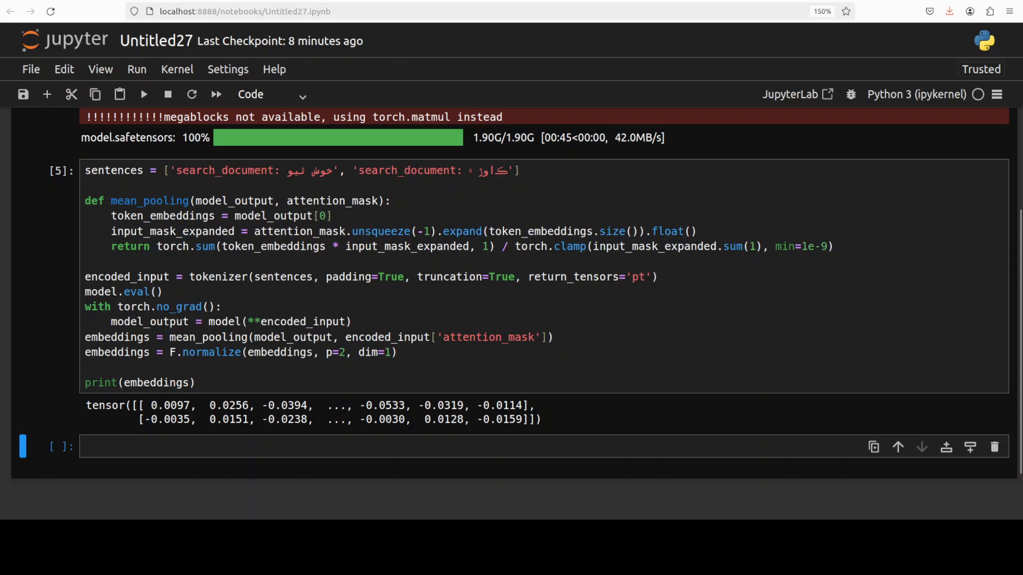
Edit the first word of the sentences list to an Arabic-script word
{"action": "left_click", "coordinate": [324, 170]}
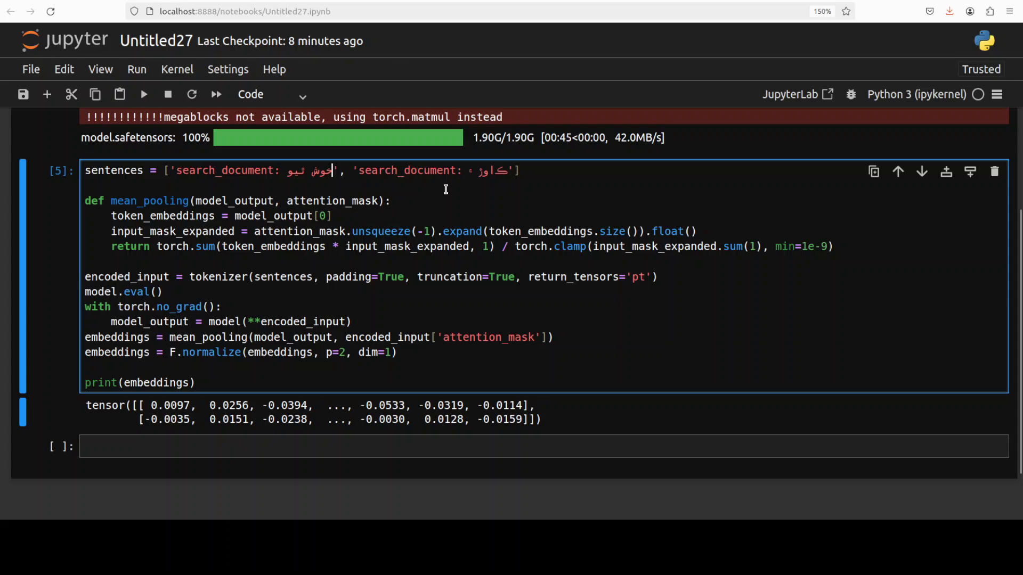
{"action": "mouse_move", "coordinate": [544, 435]}
{"action": "type", "text": "nvidia-smi"}
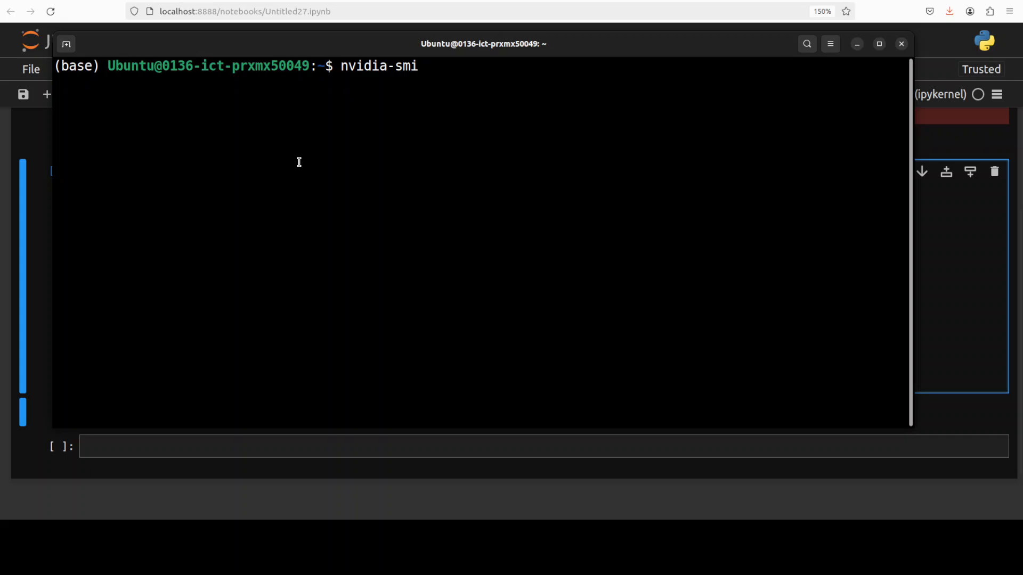
Run nvidia-smi showing the RTX A6000 at 26MiB, then close the terminal
{"action": "key", "text": "Return"}
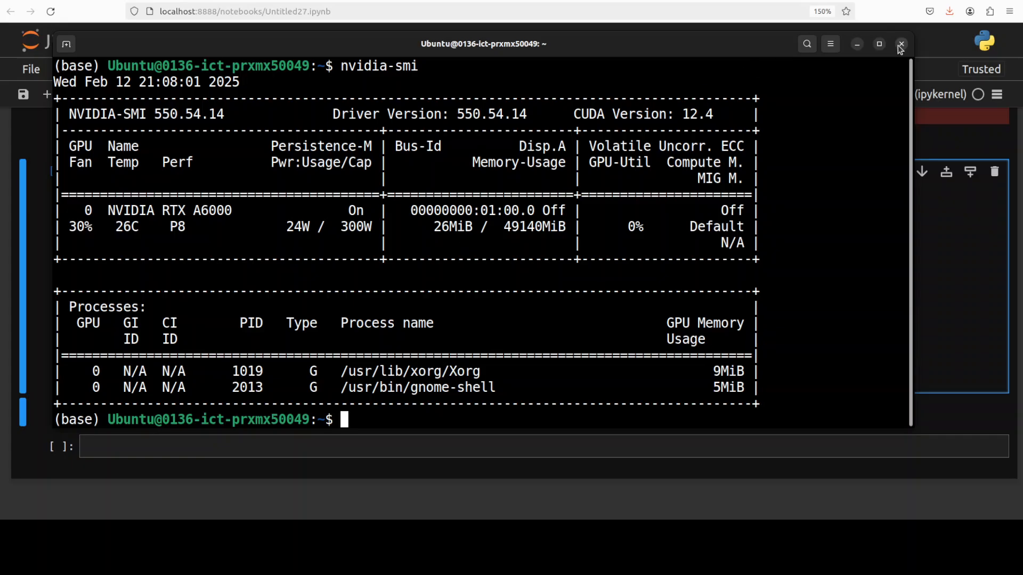
{"action": "left_click", "coordinate": [901, 44]}
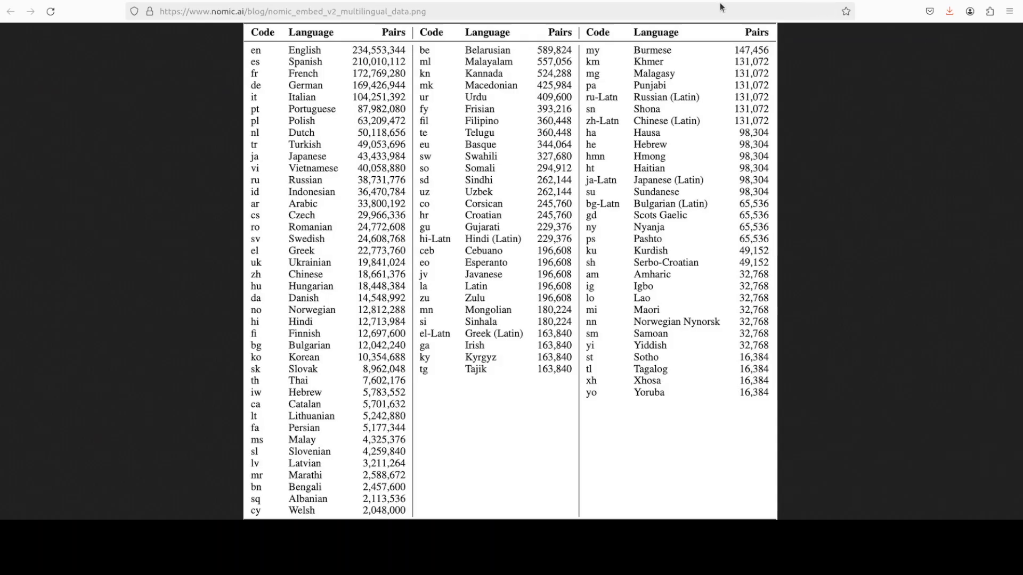
{"action": "mouse_move", "coordinate": [480, 268]}
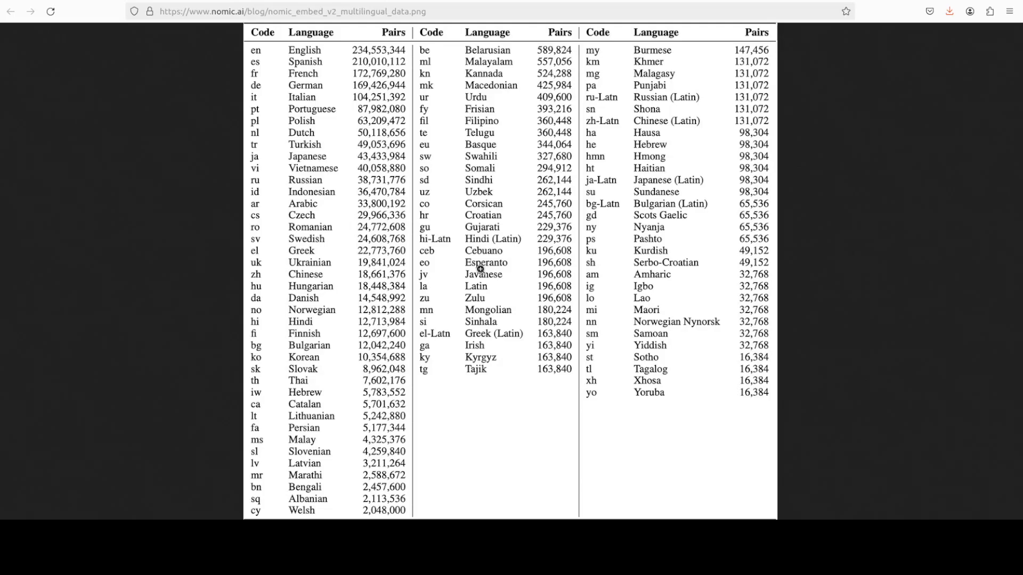
{"action": "mouse_move", "coordinate": [94, 363]}
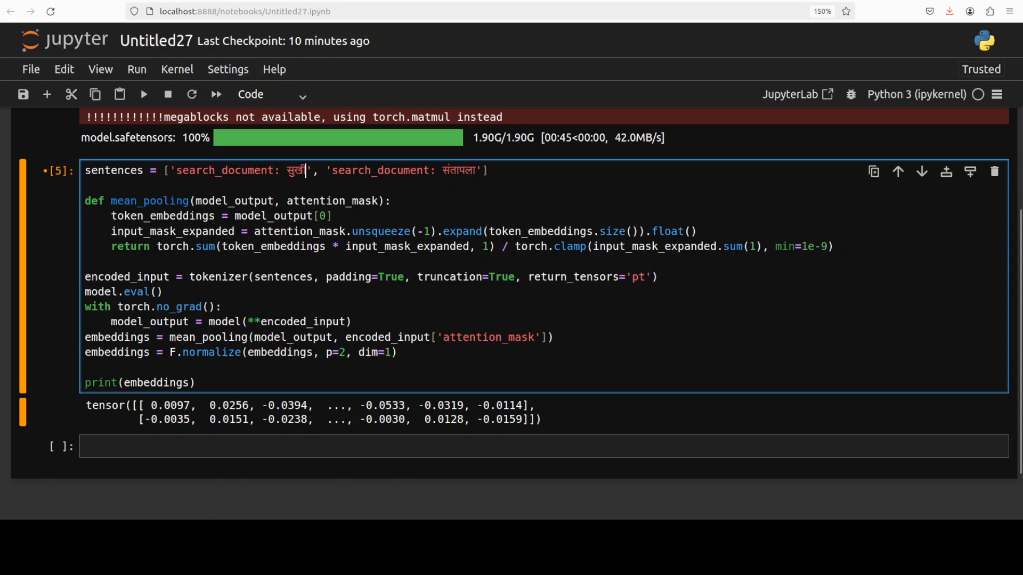
Finish typing सुखी and run the cell to print embeddings for सुखी and संतापला
{"action": "type", "text": "ी"}
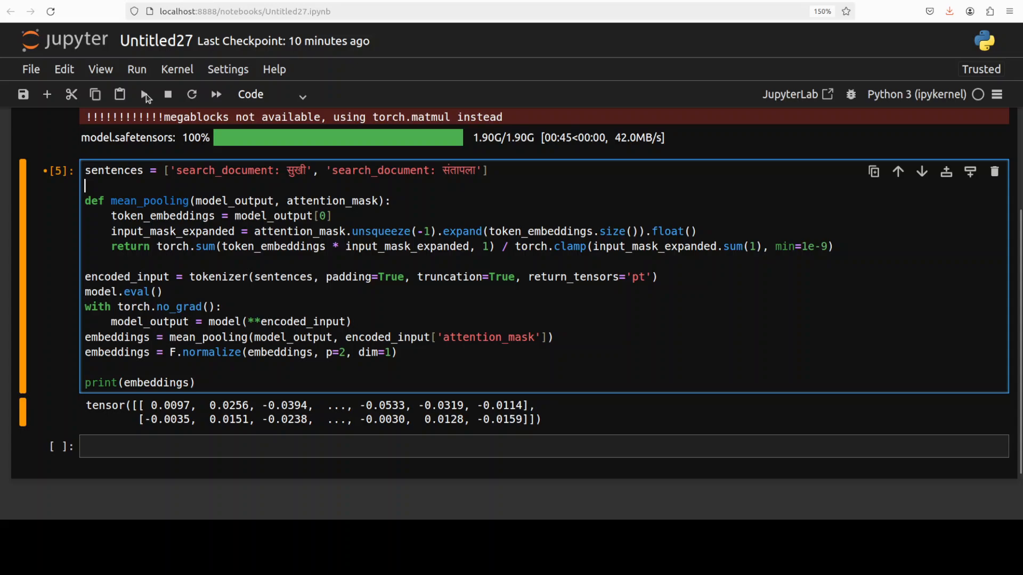
{"action": "left_click", "coordinate": [144, 94]}
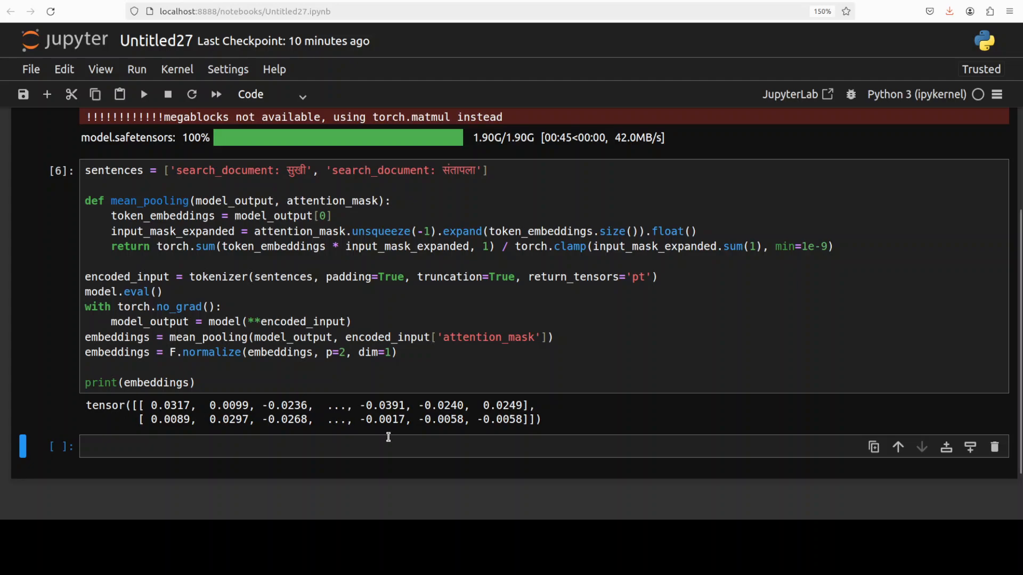
{"action": "mouse_move", "coordinate": [598, 385]}
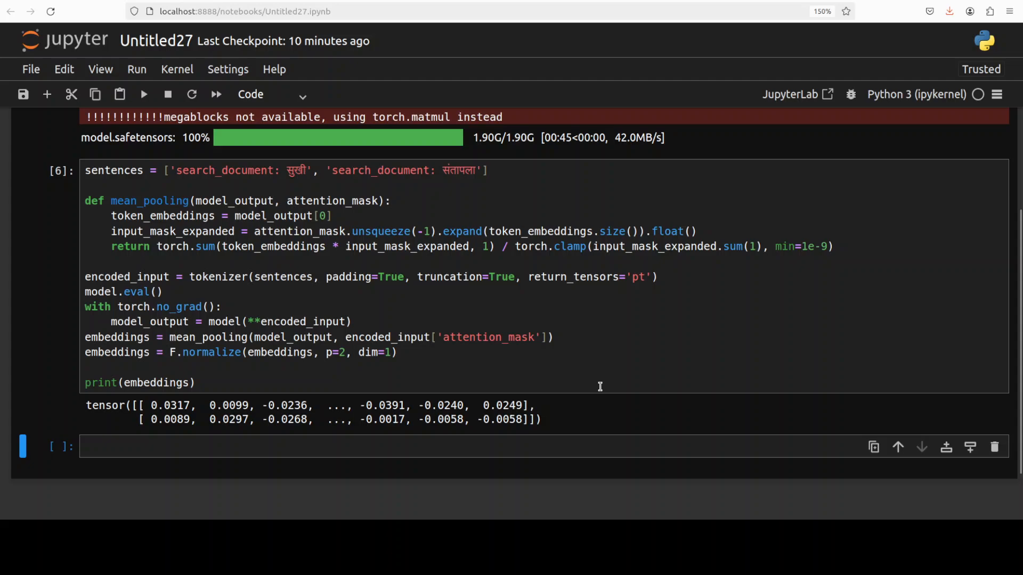
{"action": "mouse_move", "coordinate": [554, 422]}
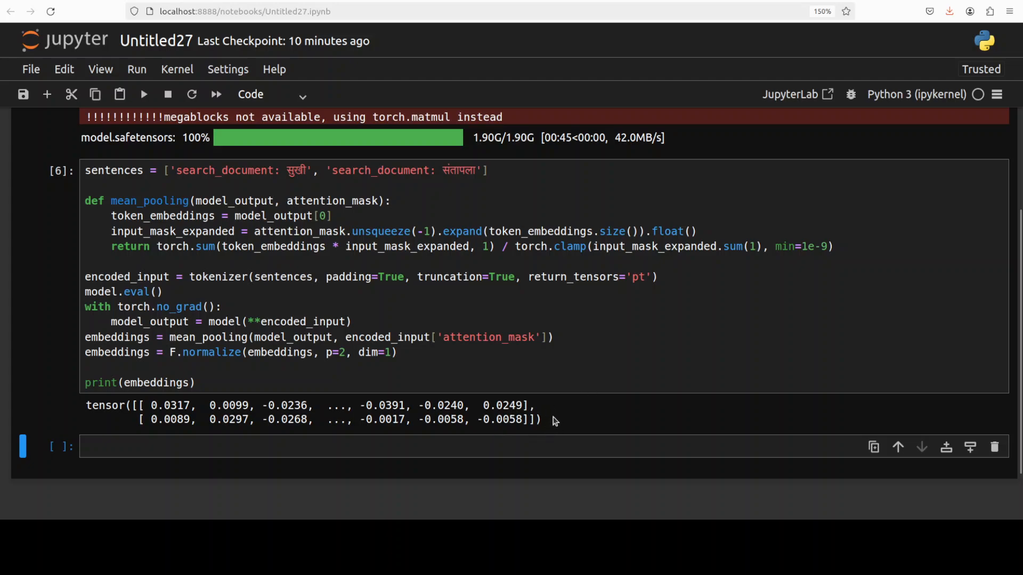
{"action": "mouse_move", "coordinate": [507, 357]}
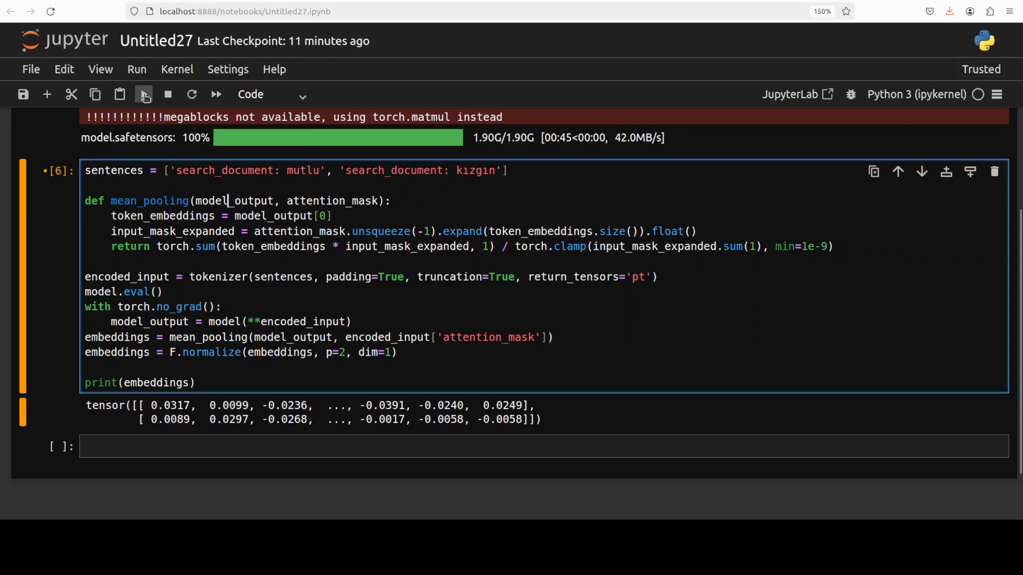
Run the cell with mutlu and kızgın, then edit the sentences toward the next word pair
{"action": "left_click", "coordinate": [143, 94]}
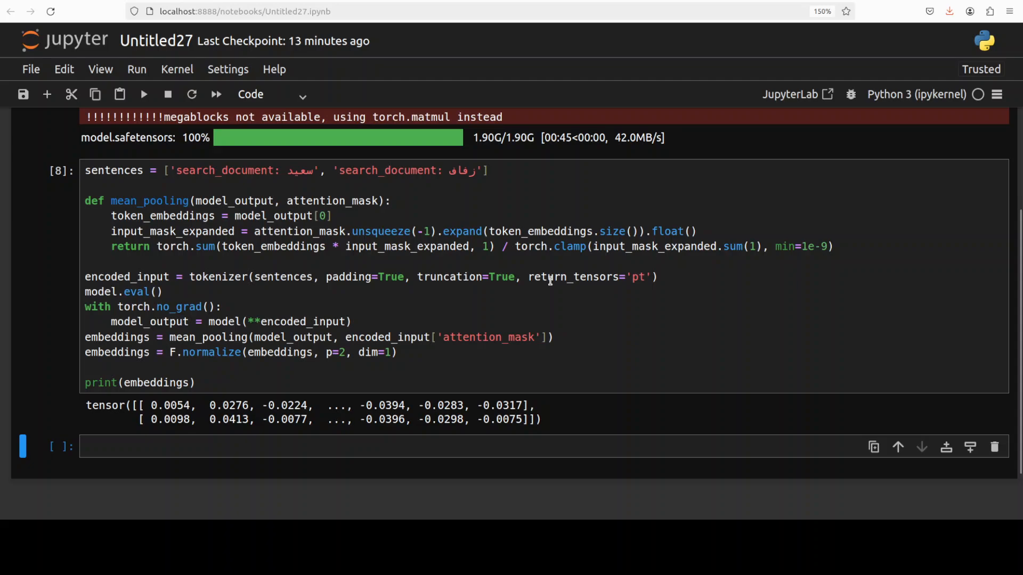
{"action": "mouse_move", "coordinate": [546, 414]}
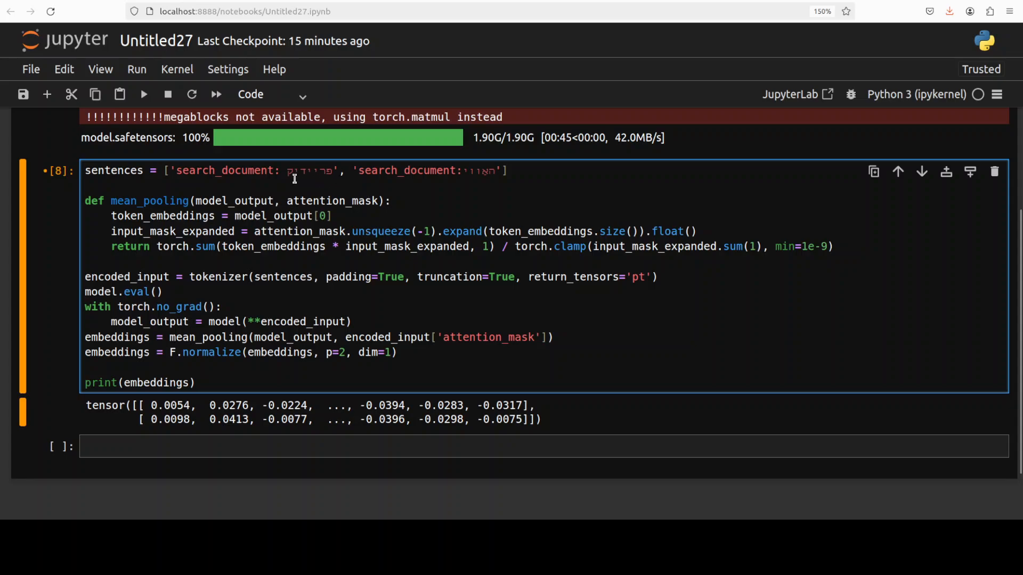
{"action": "left_click", "coordinate": [277, 202]}
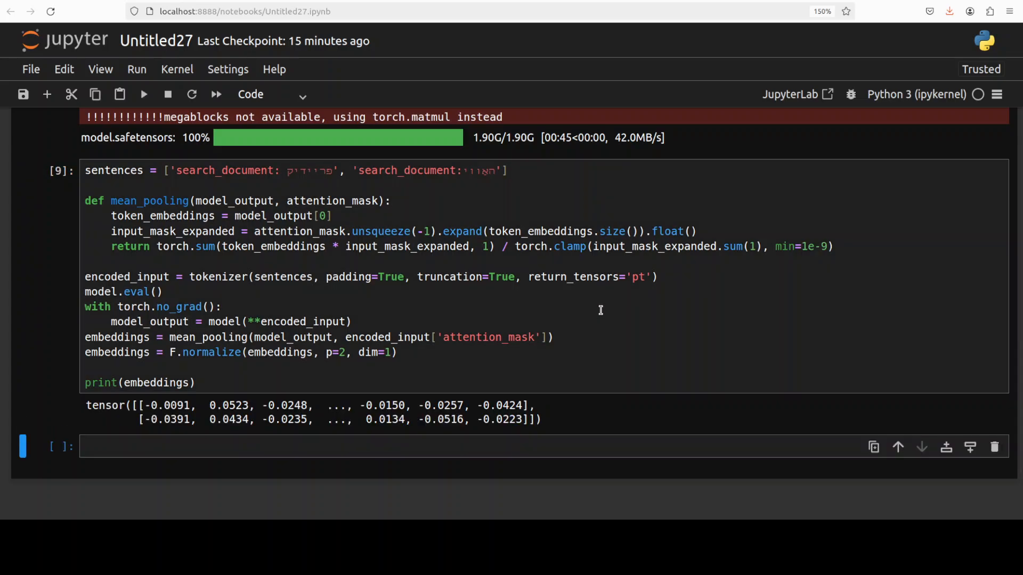
{"action": "mouse_move", "coordinate": [626, 366]}
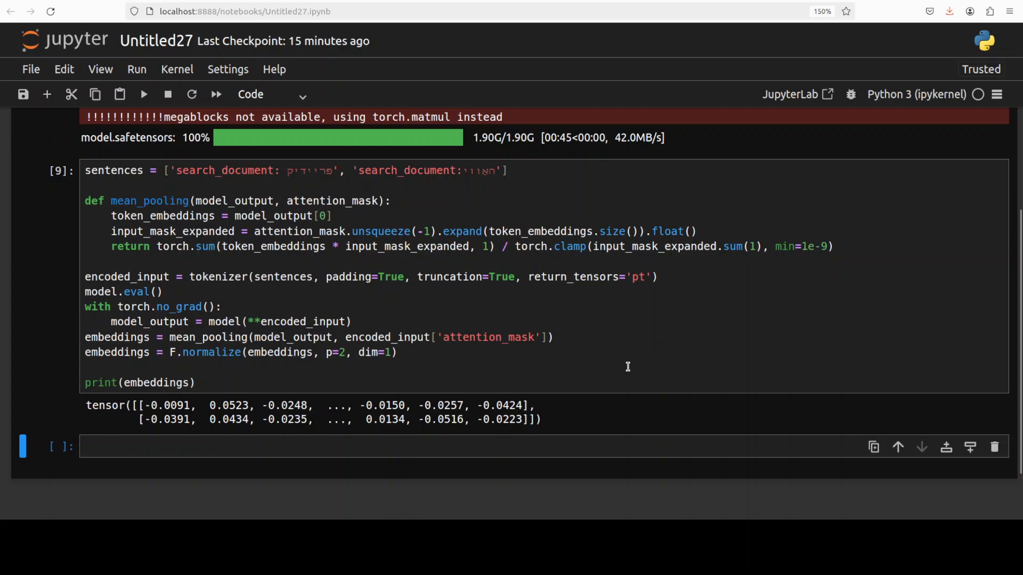
{"action": "mouse_move", "coordinate": [672, 368]}
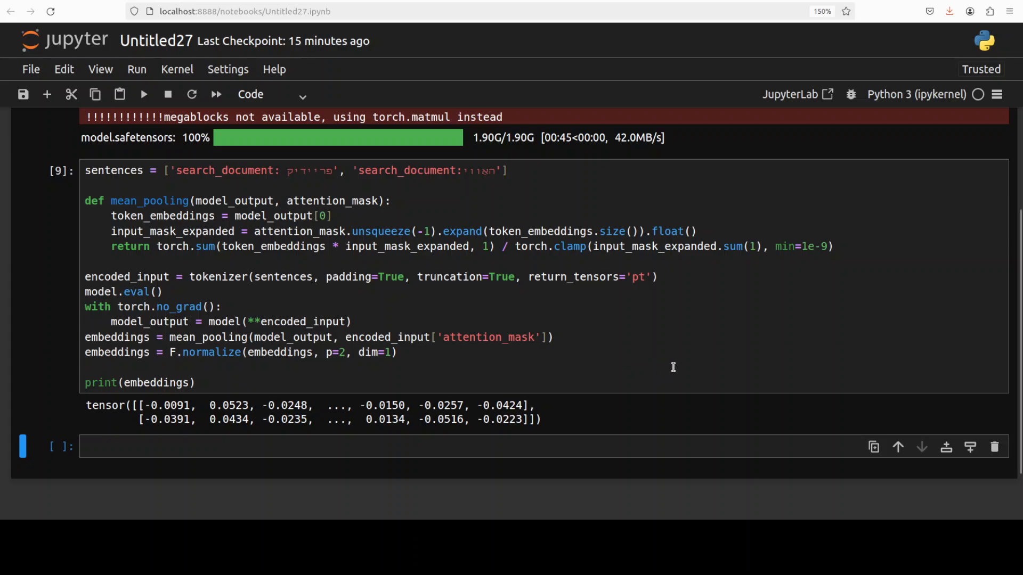
{"action": "mouse_move", "coordinate": [654, 230]}
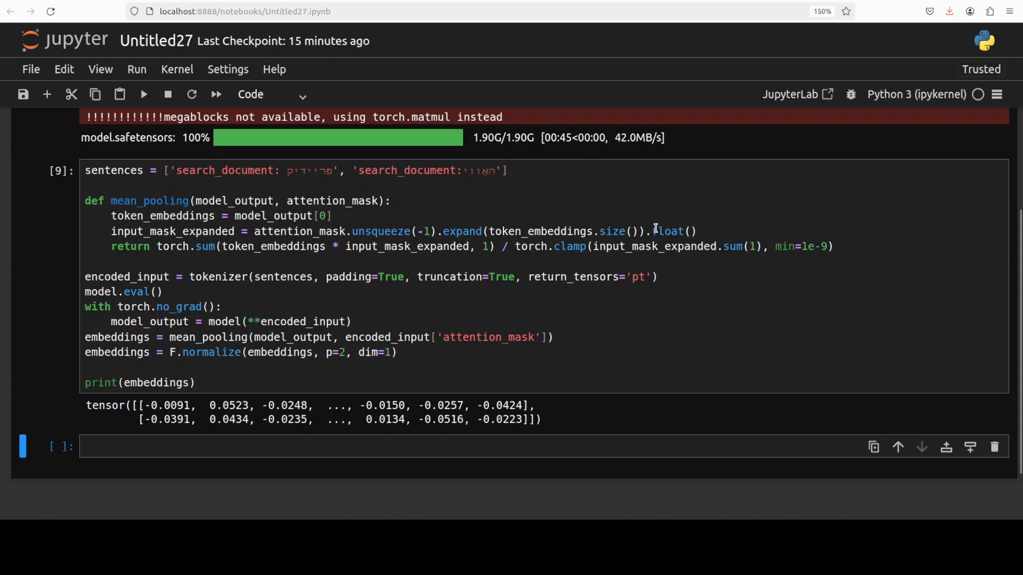